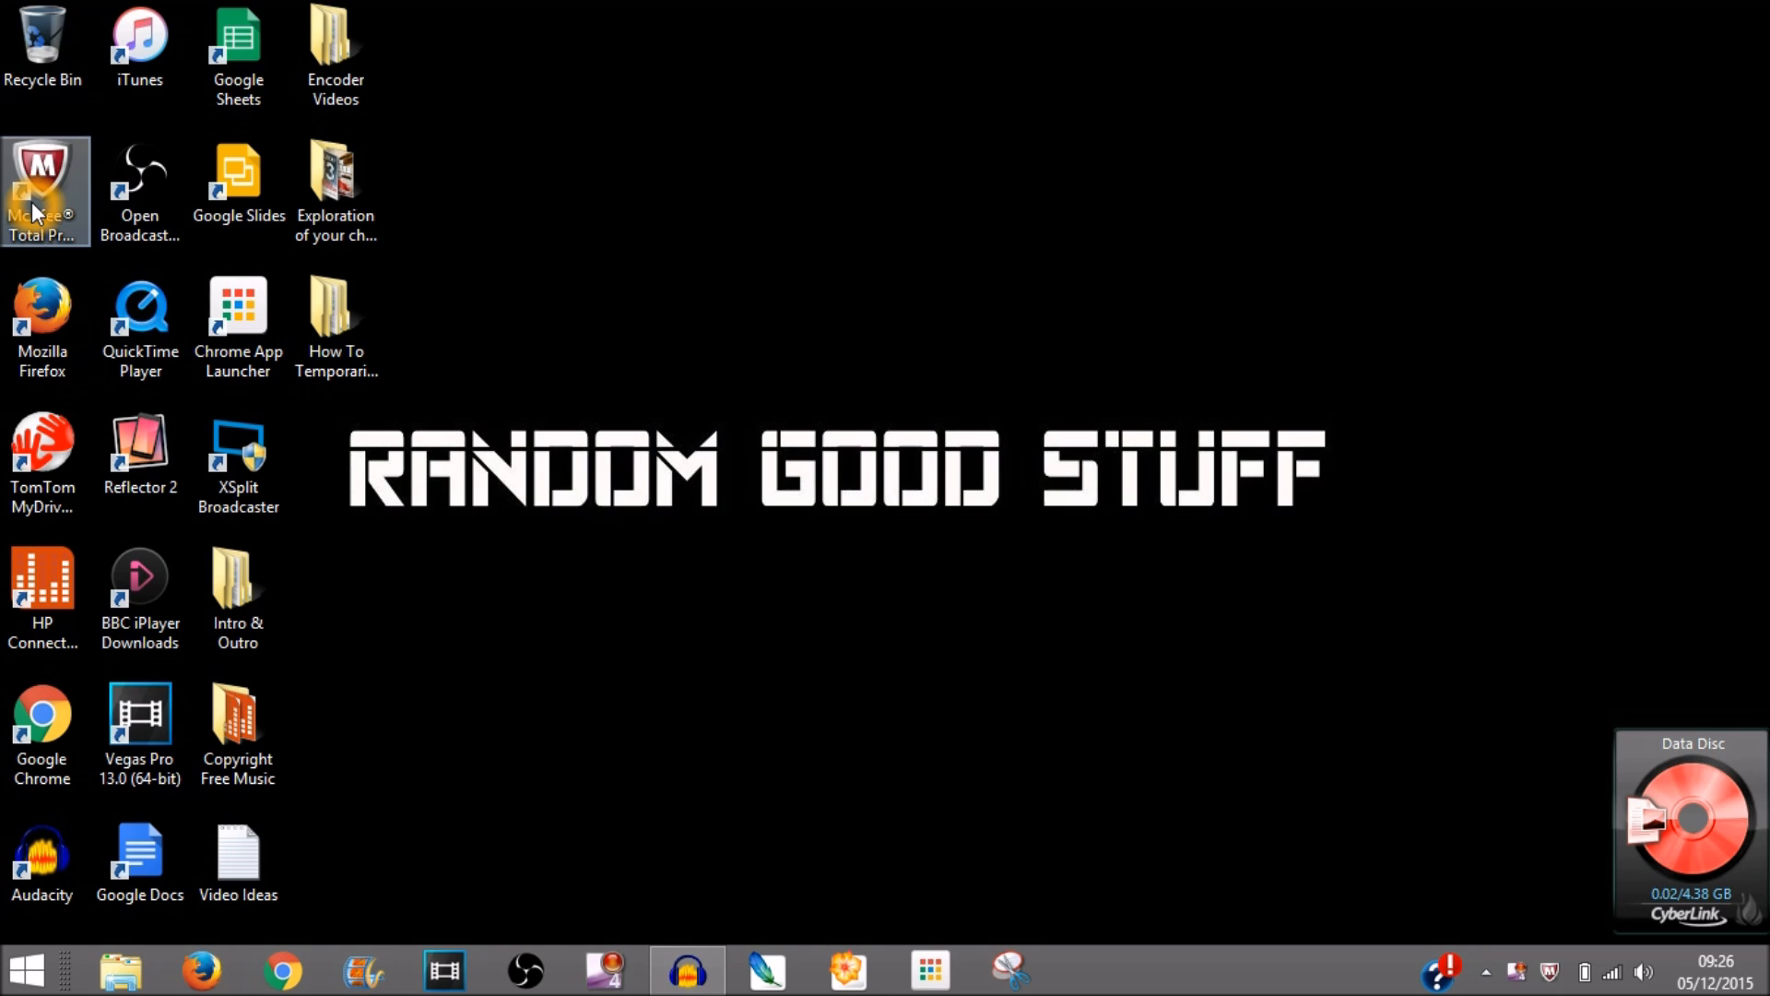
# Launch McAfee Total Protection from its desktop shortcut to reach the home dashboard.
pyautogui.doubleClick(43, 189)
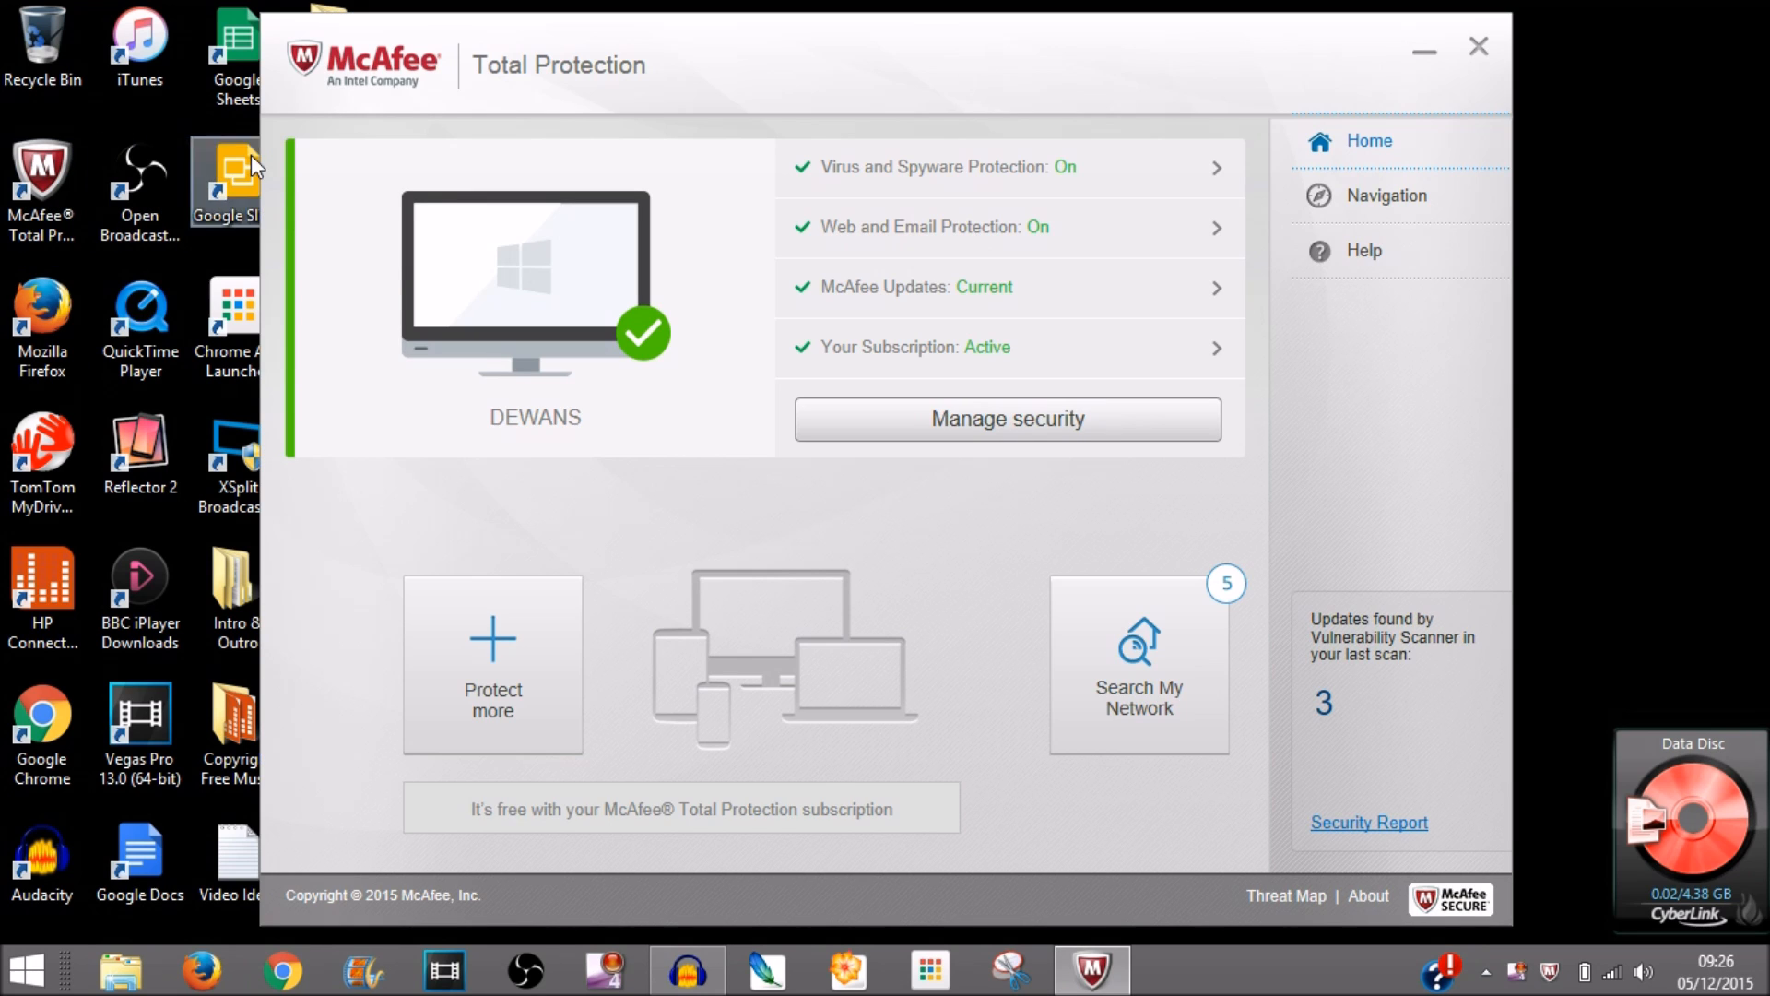
pyautogui.moveTo(675, 79)
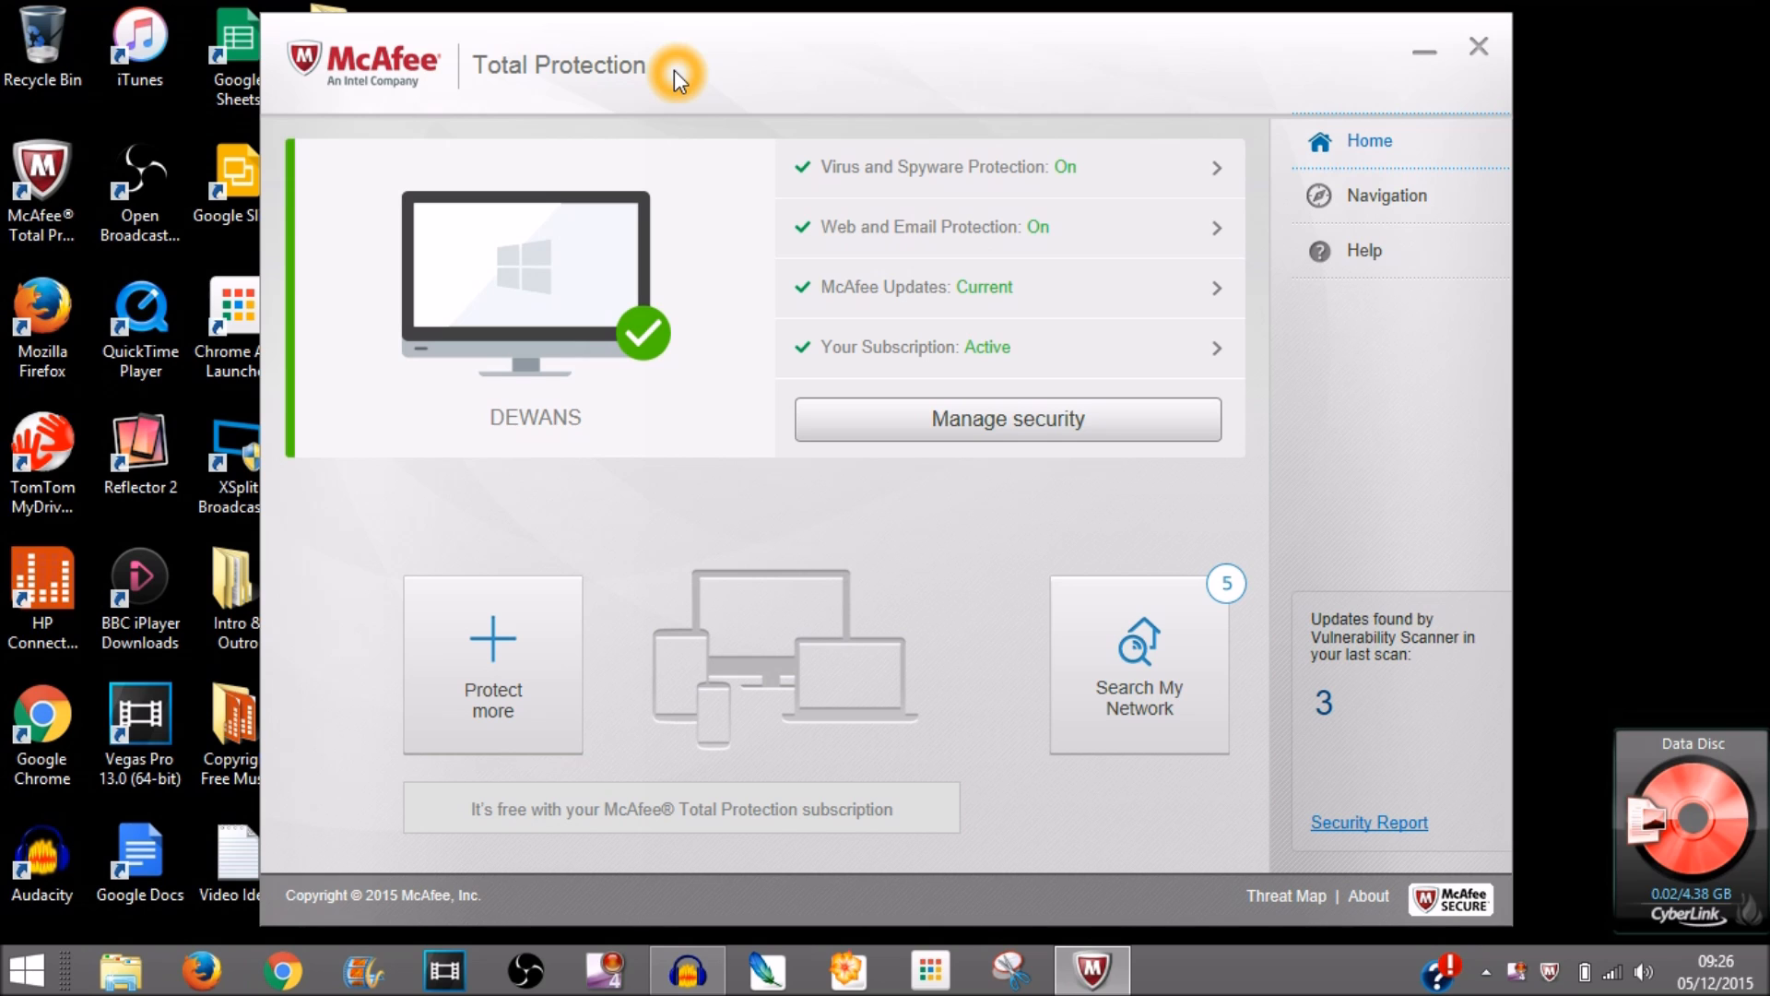
pyautogui.moveTo(1387, 220)
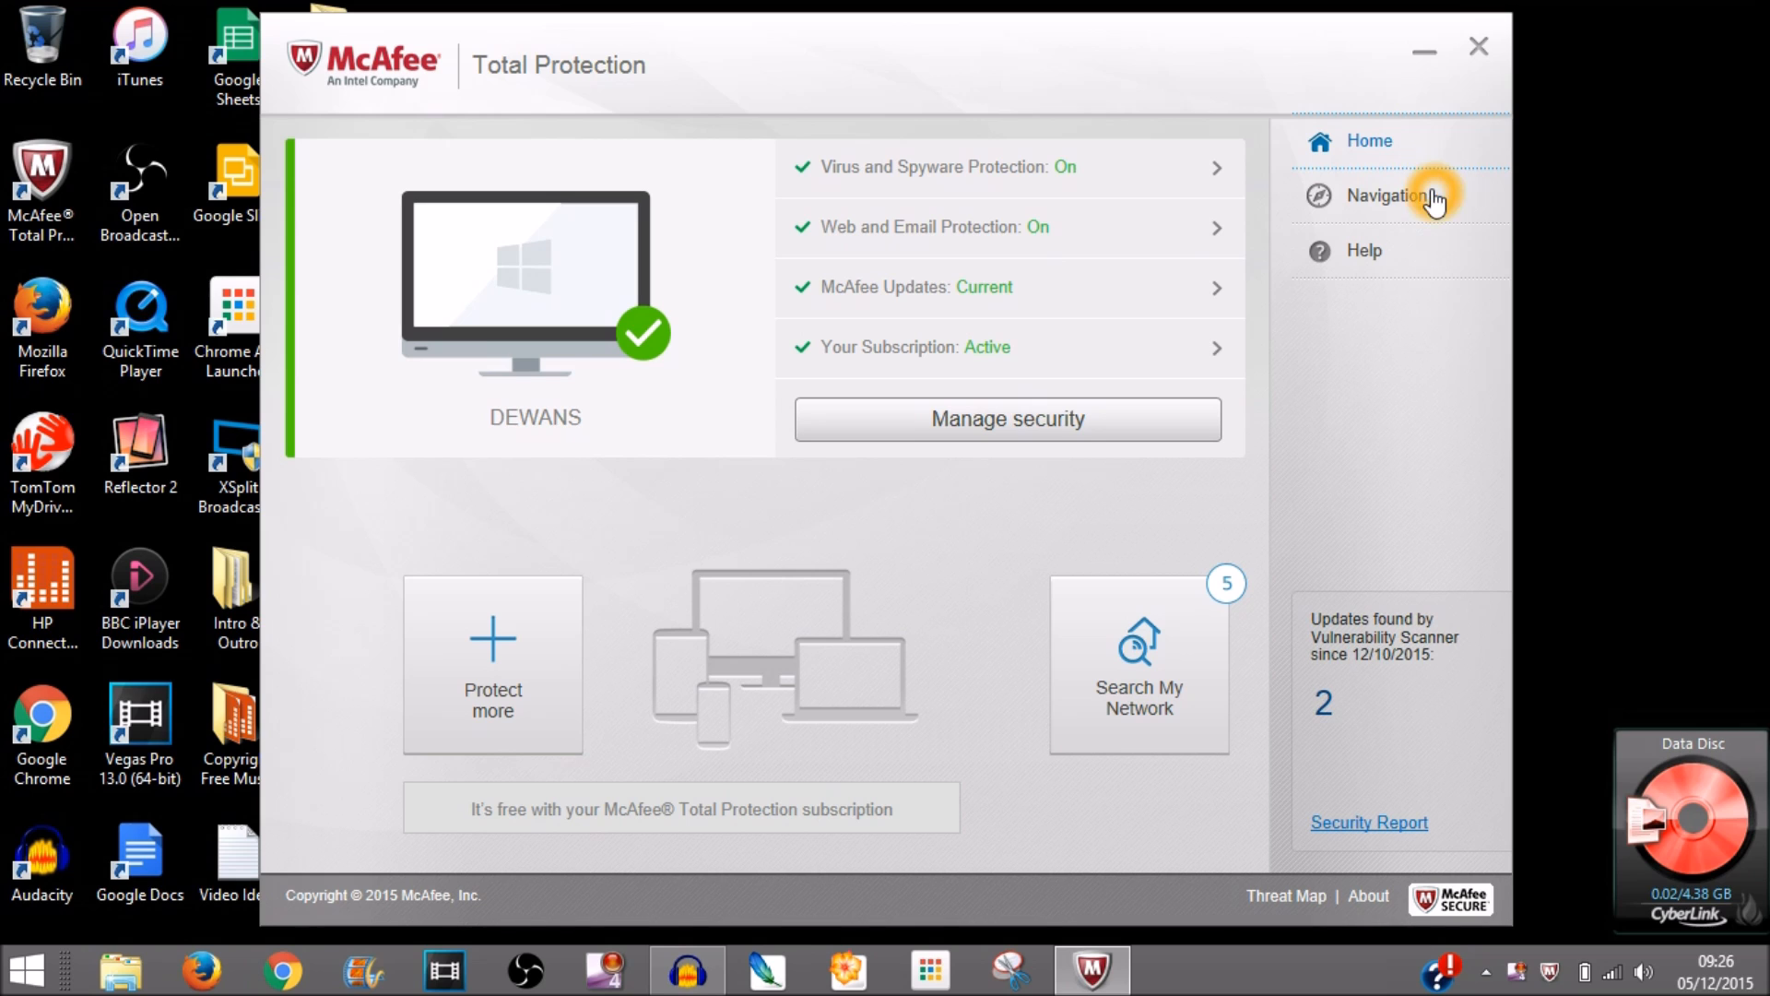
# Open Navigation Center and scroll the Features list down to Real-Time Scanning.
pyautogui.click(1387, 196)
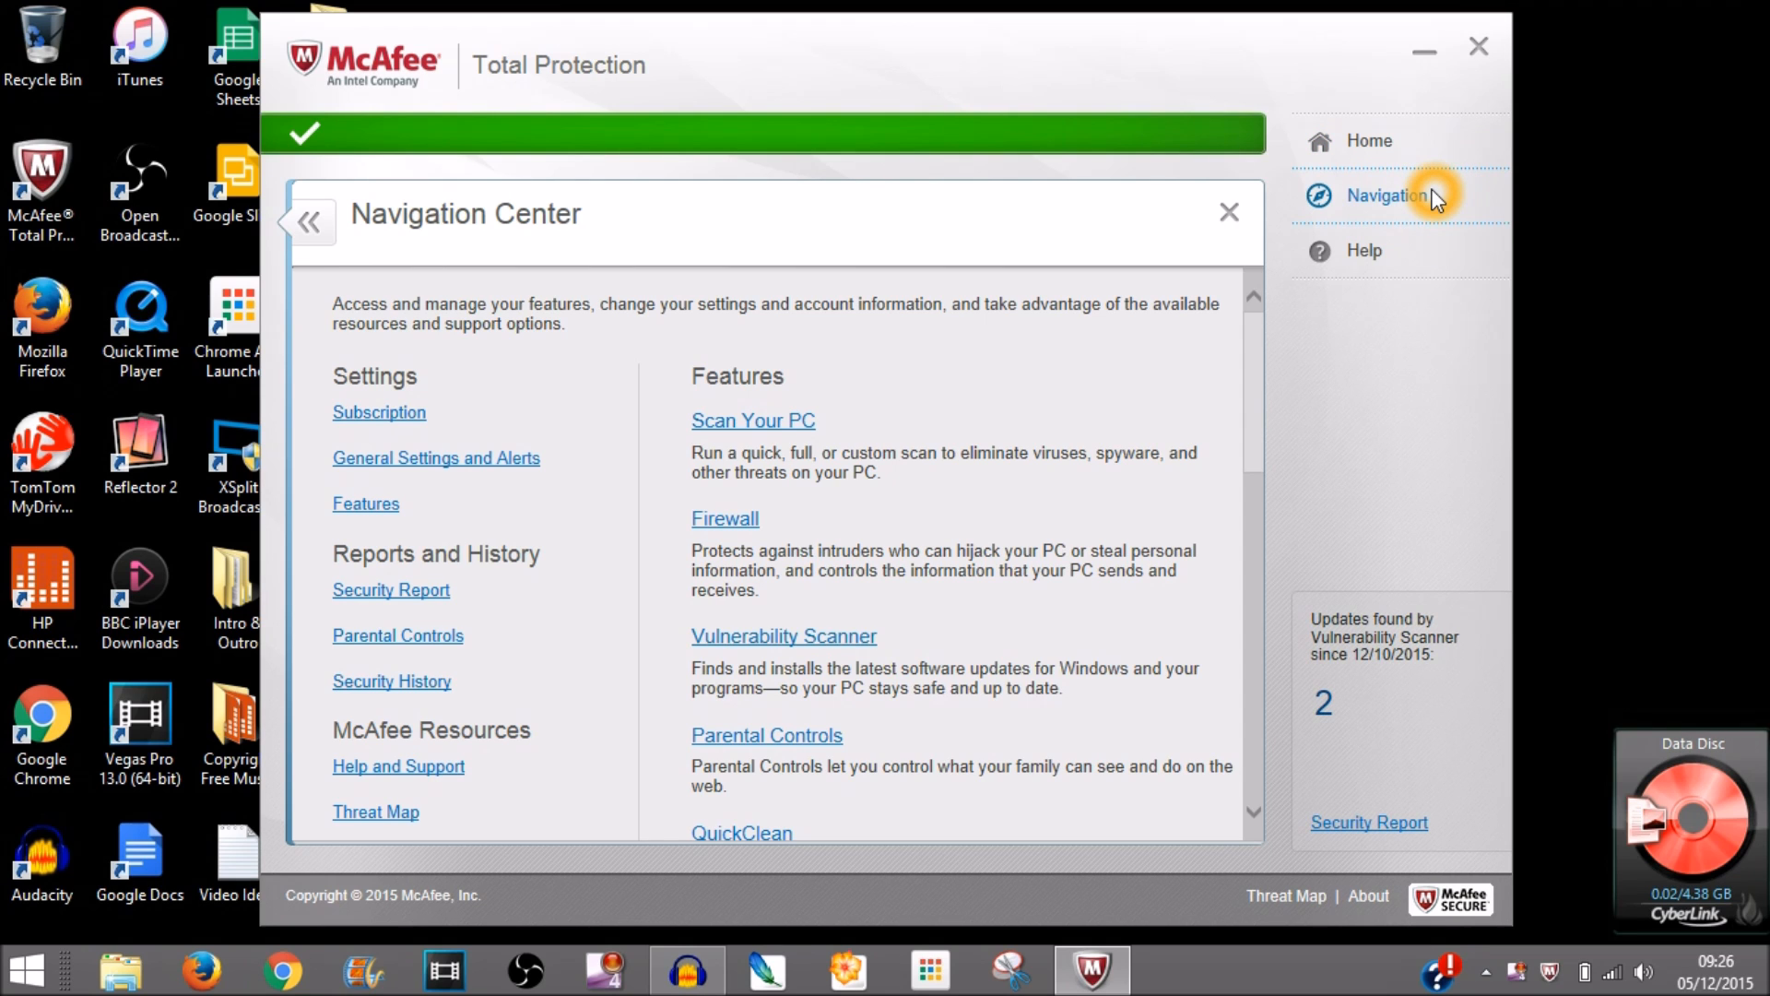
pyautogui.moveTo(1257, 465)
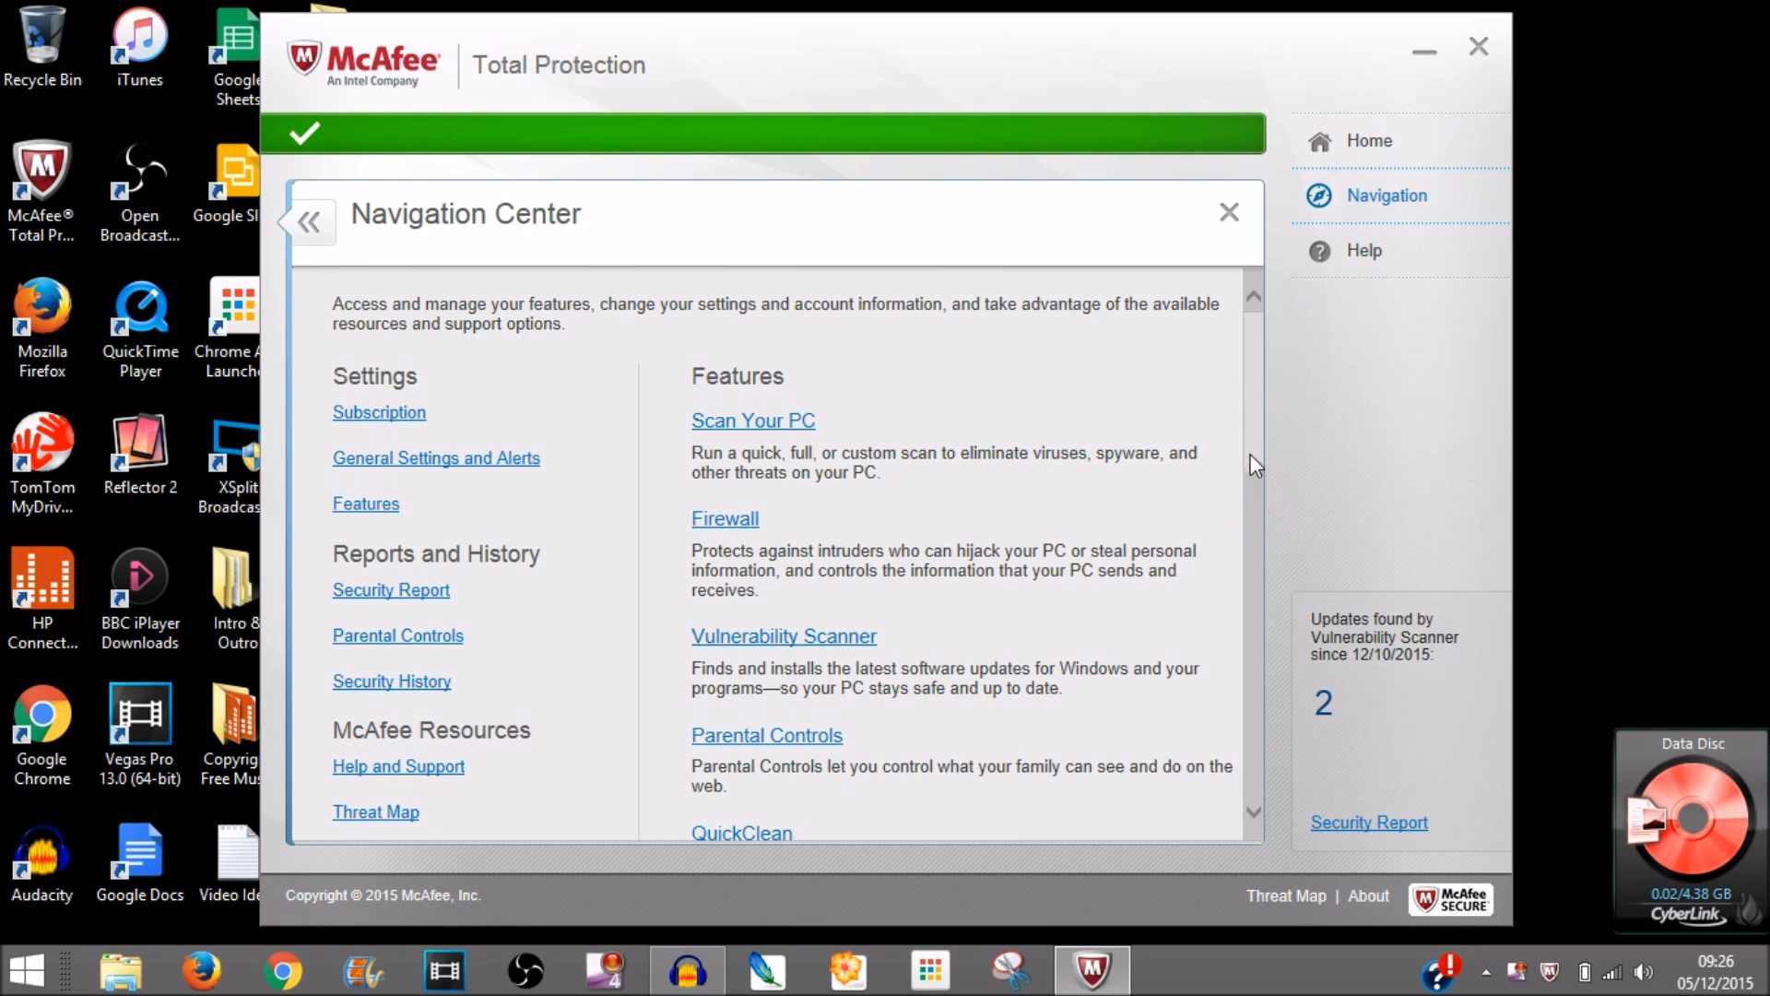
pyautogui.scroll(-3)
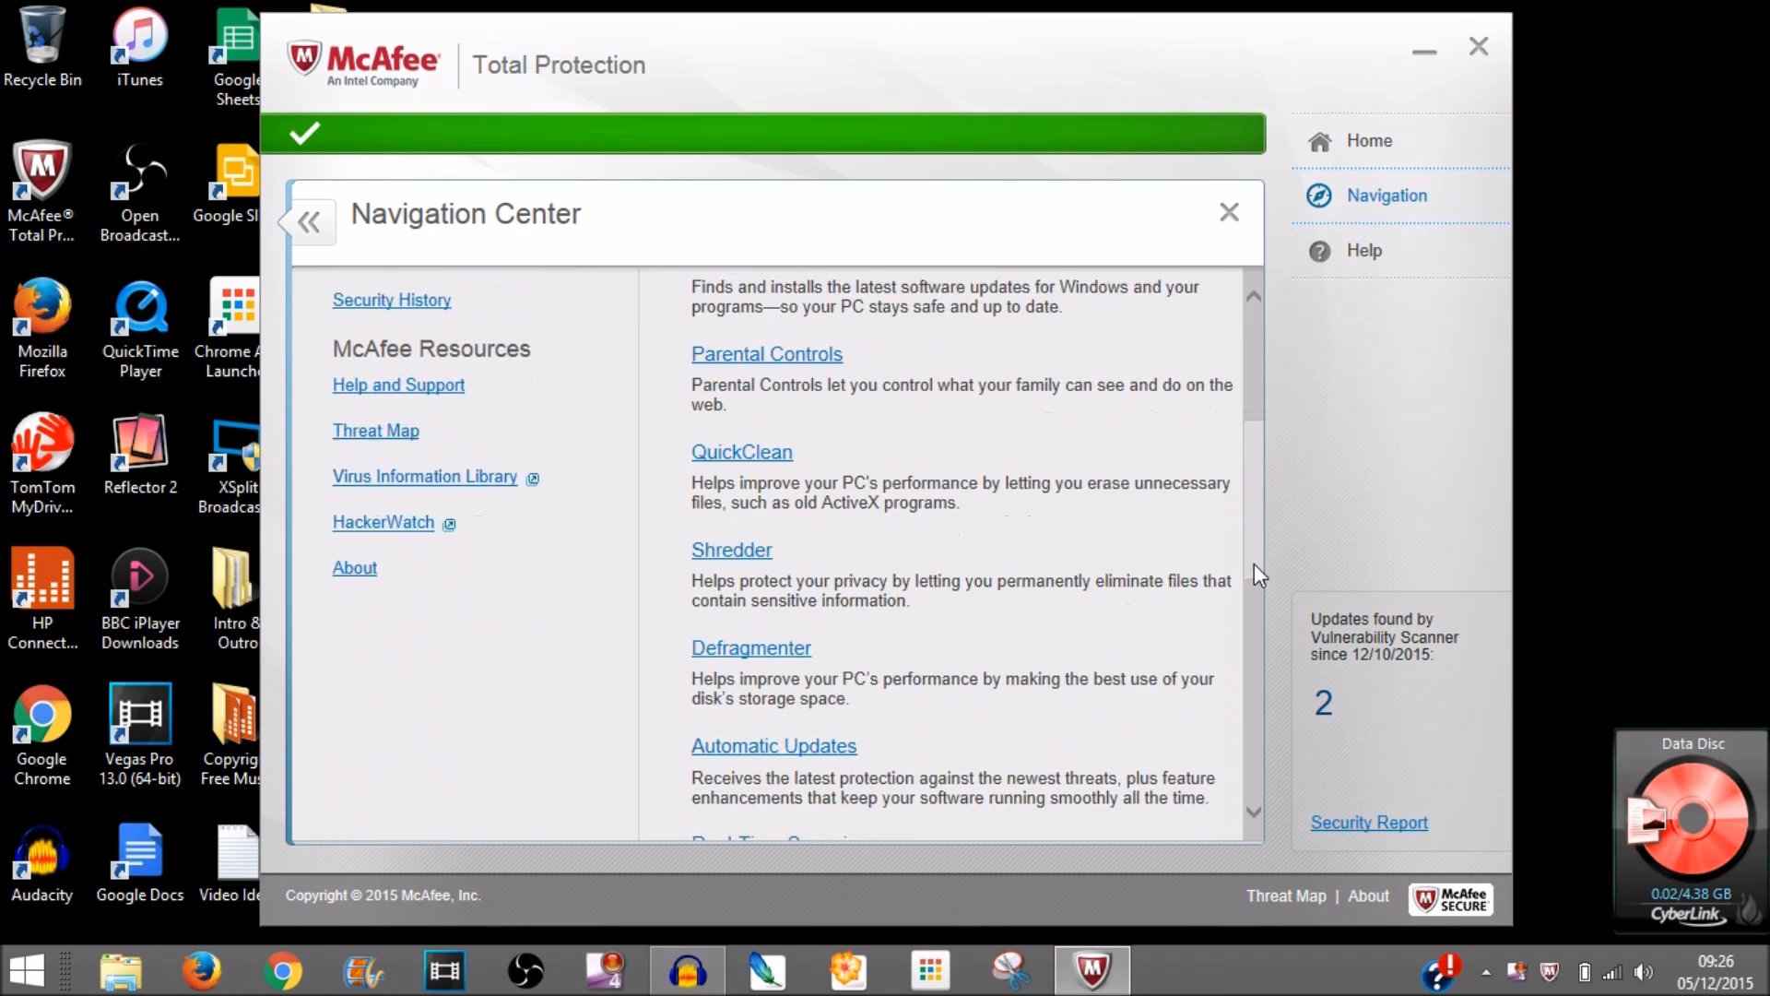
pyautogui.scroll(-3)
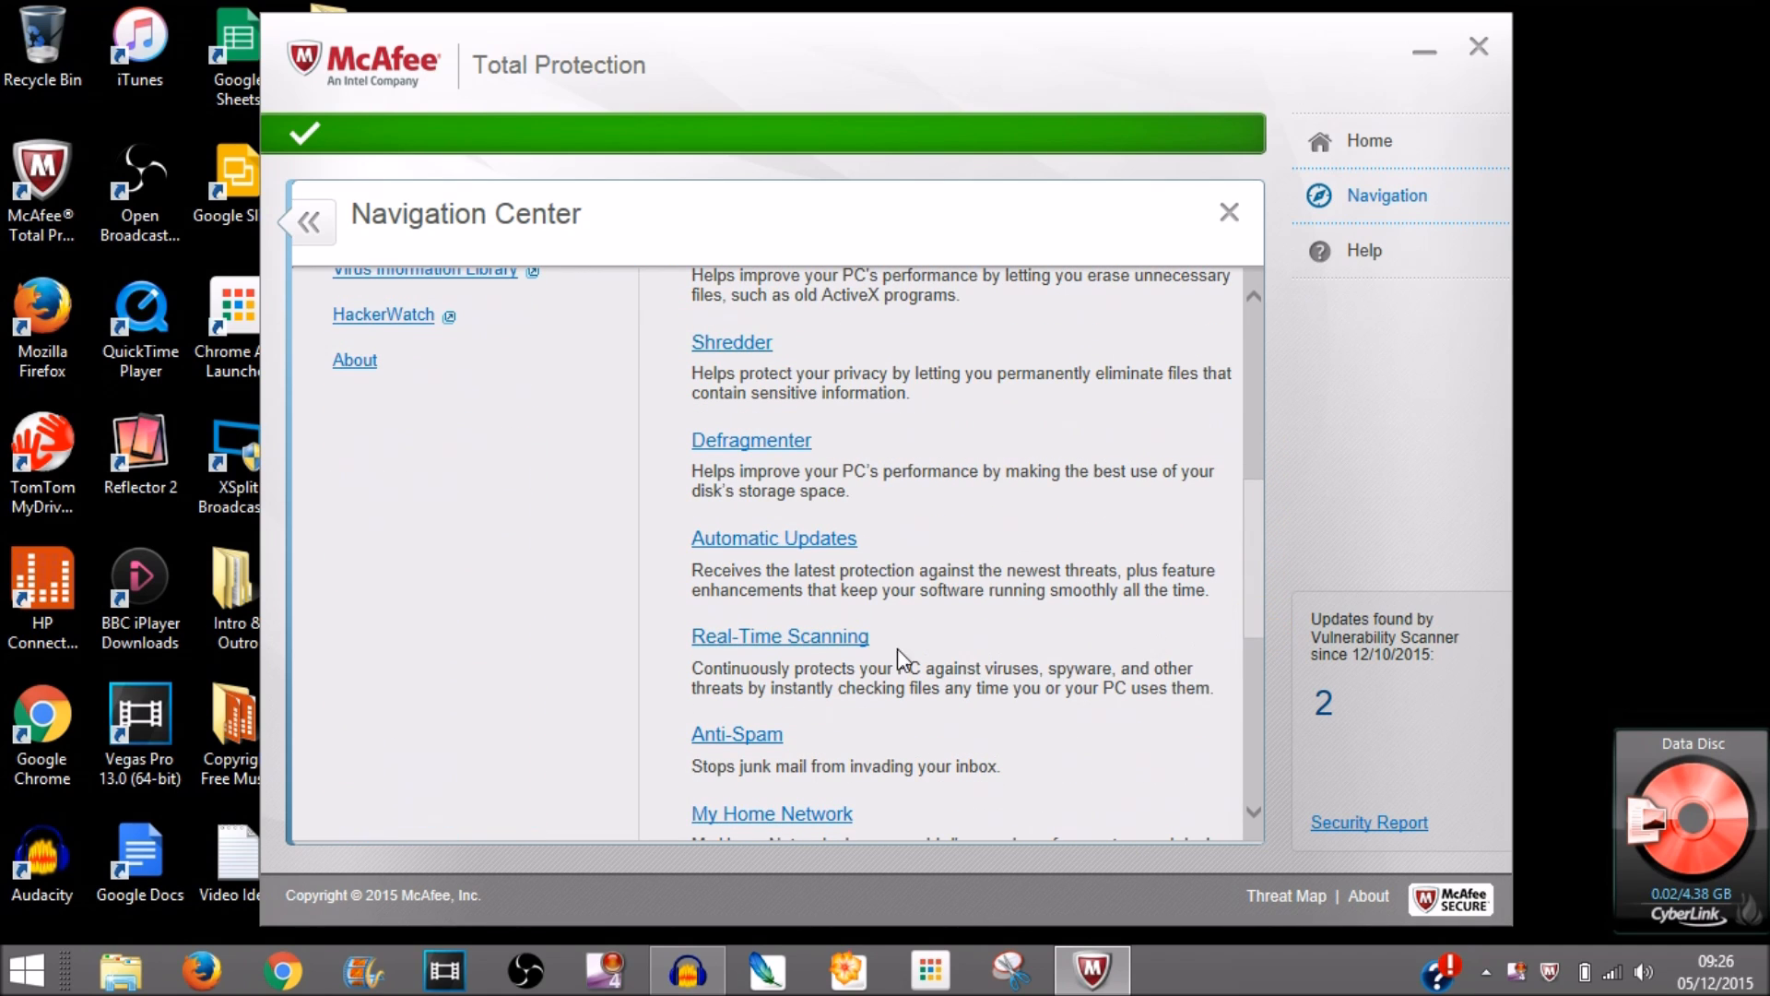
pyautogui.moveTo(731, 669)
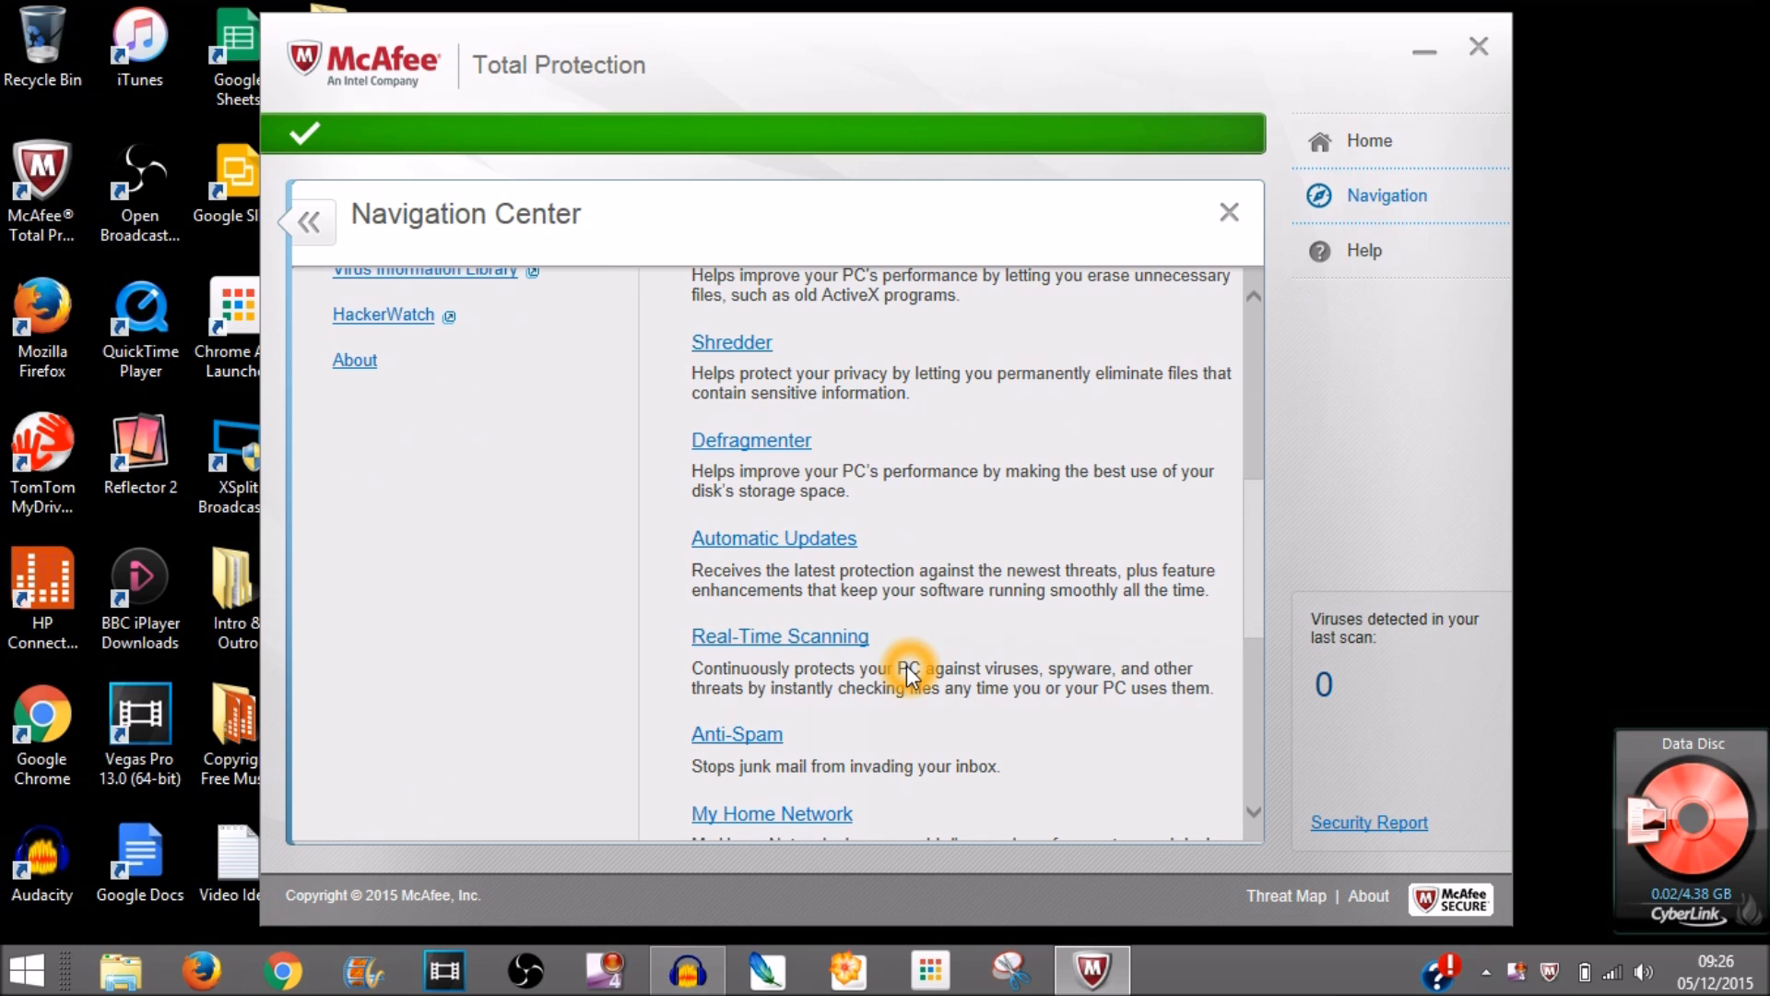
pyautogui.moveTo(1136, 710)
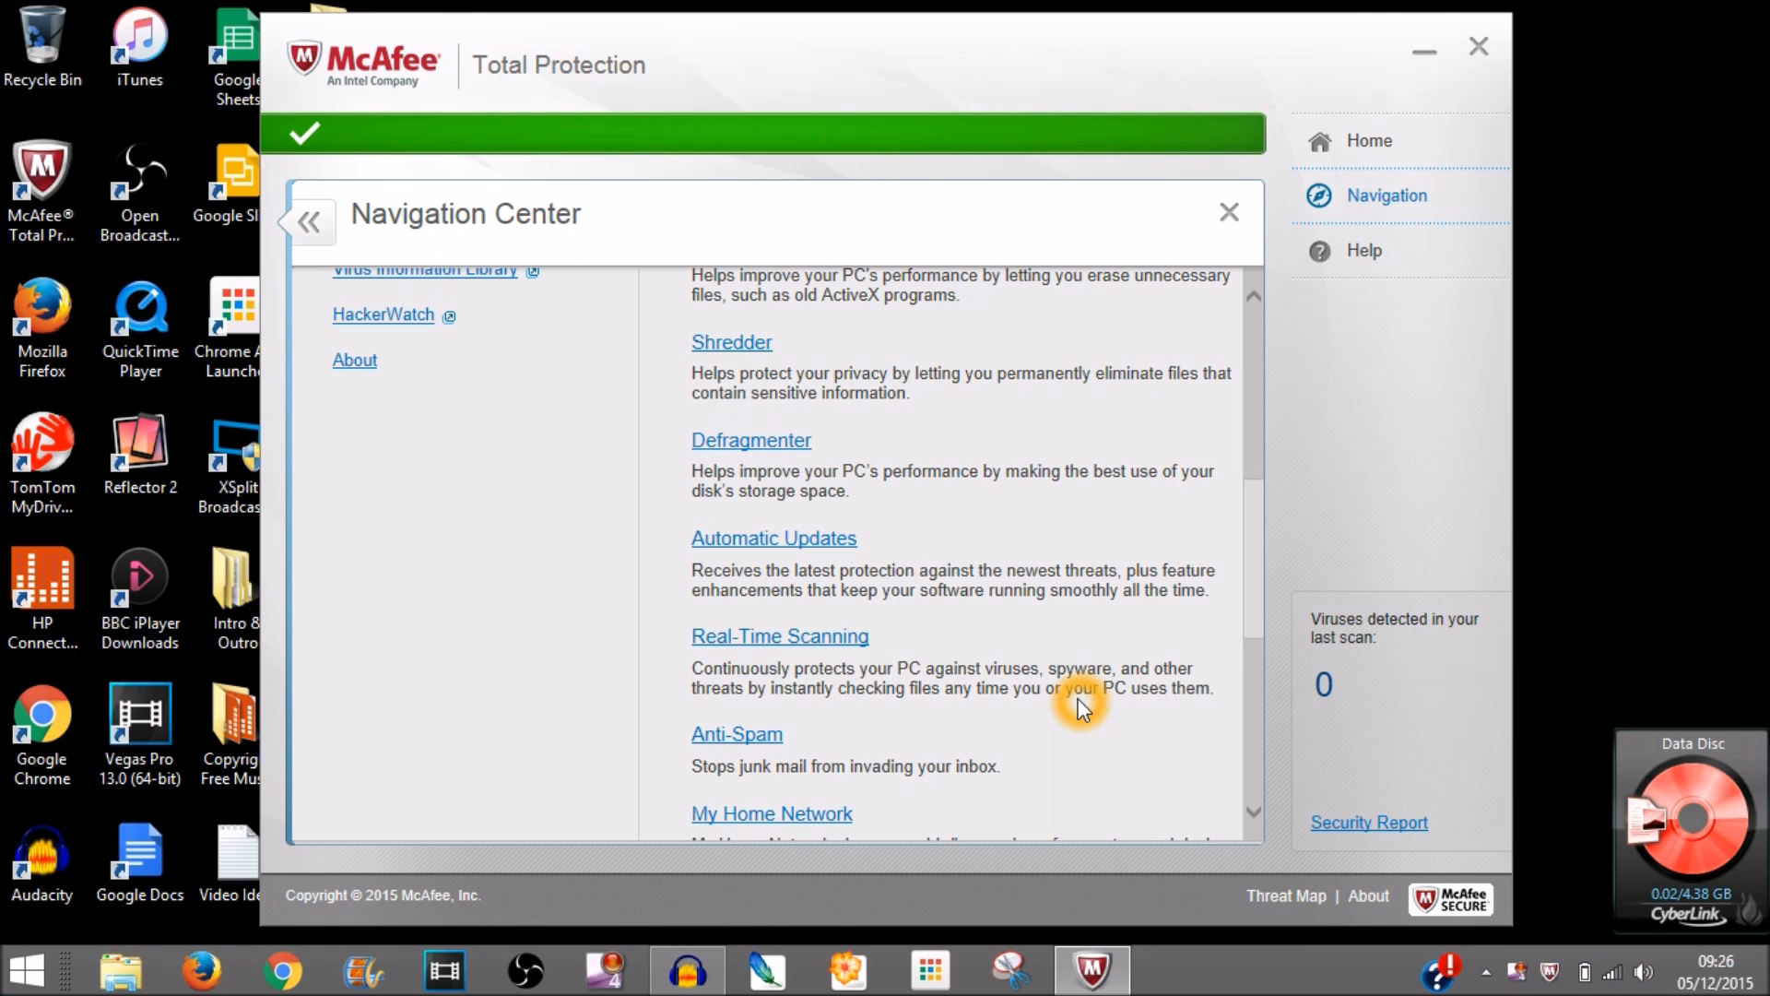
pyautogui.moveTo(819, 643)
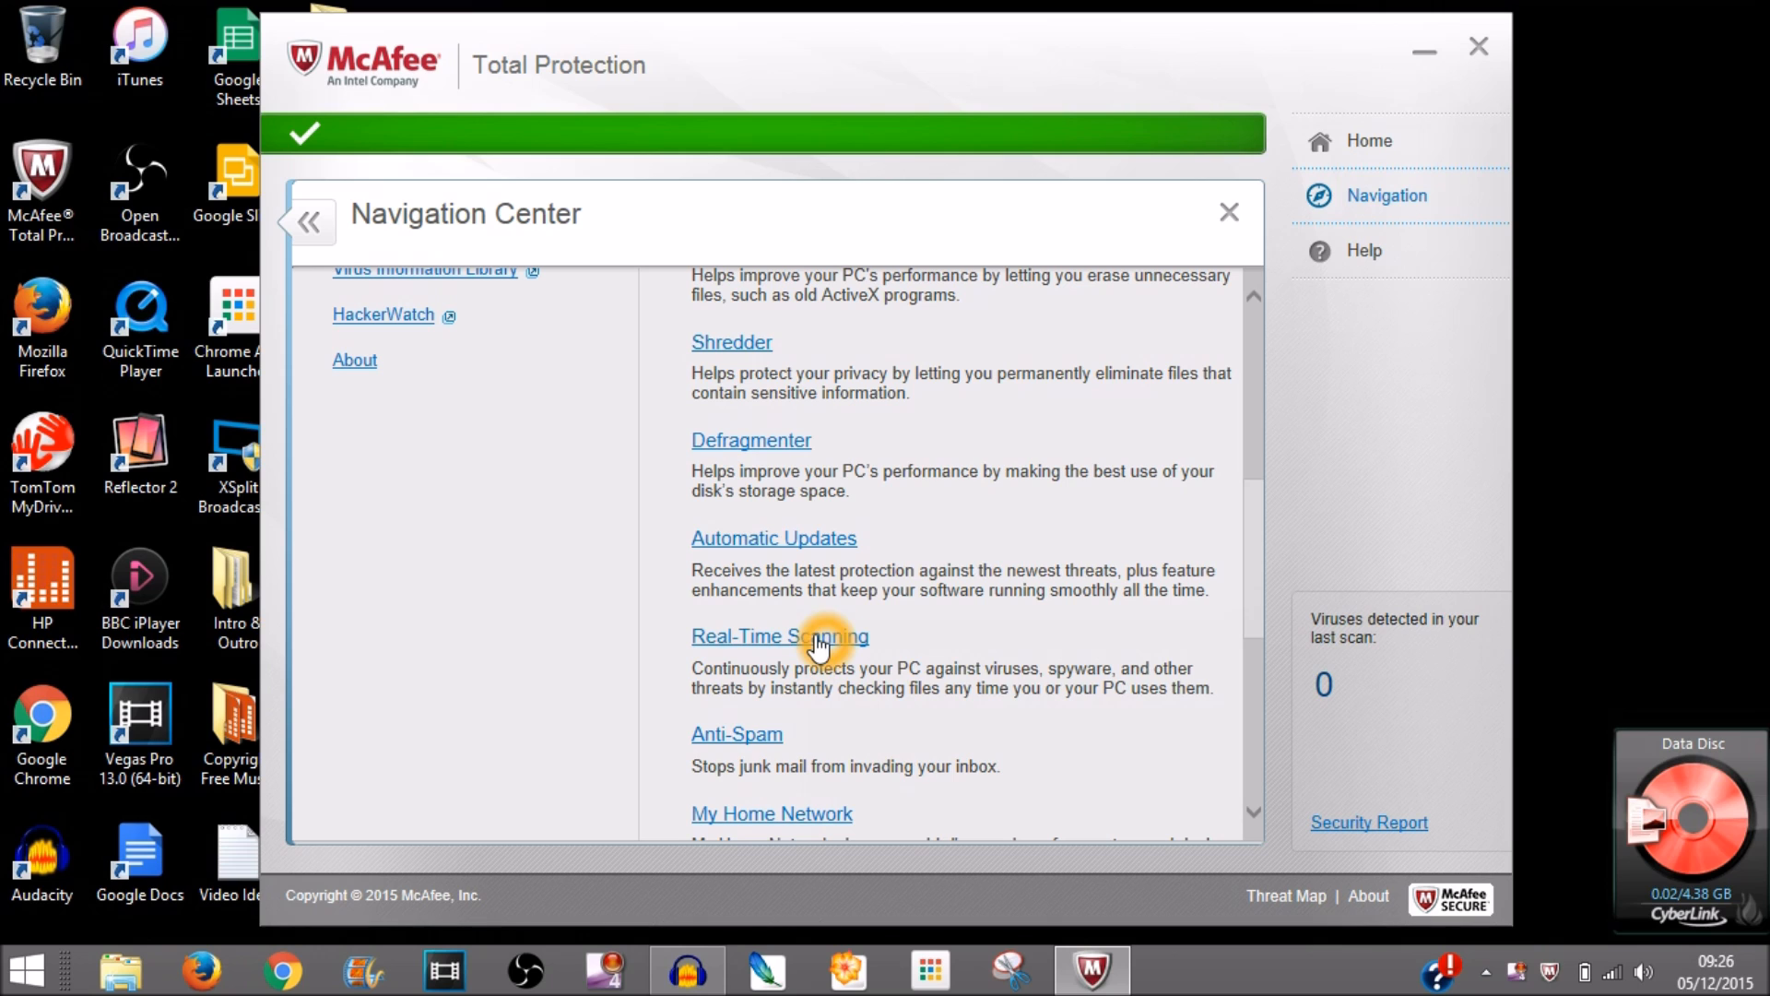
# Start turning off Real-Time Scanning with resume set to 'In 15 minutes'.
pyautogui.click(779, 636)
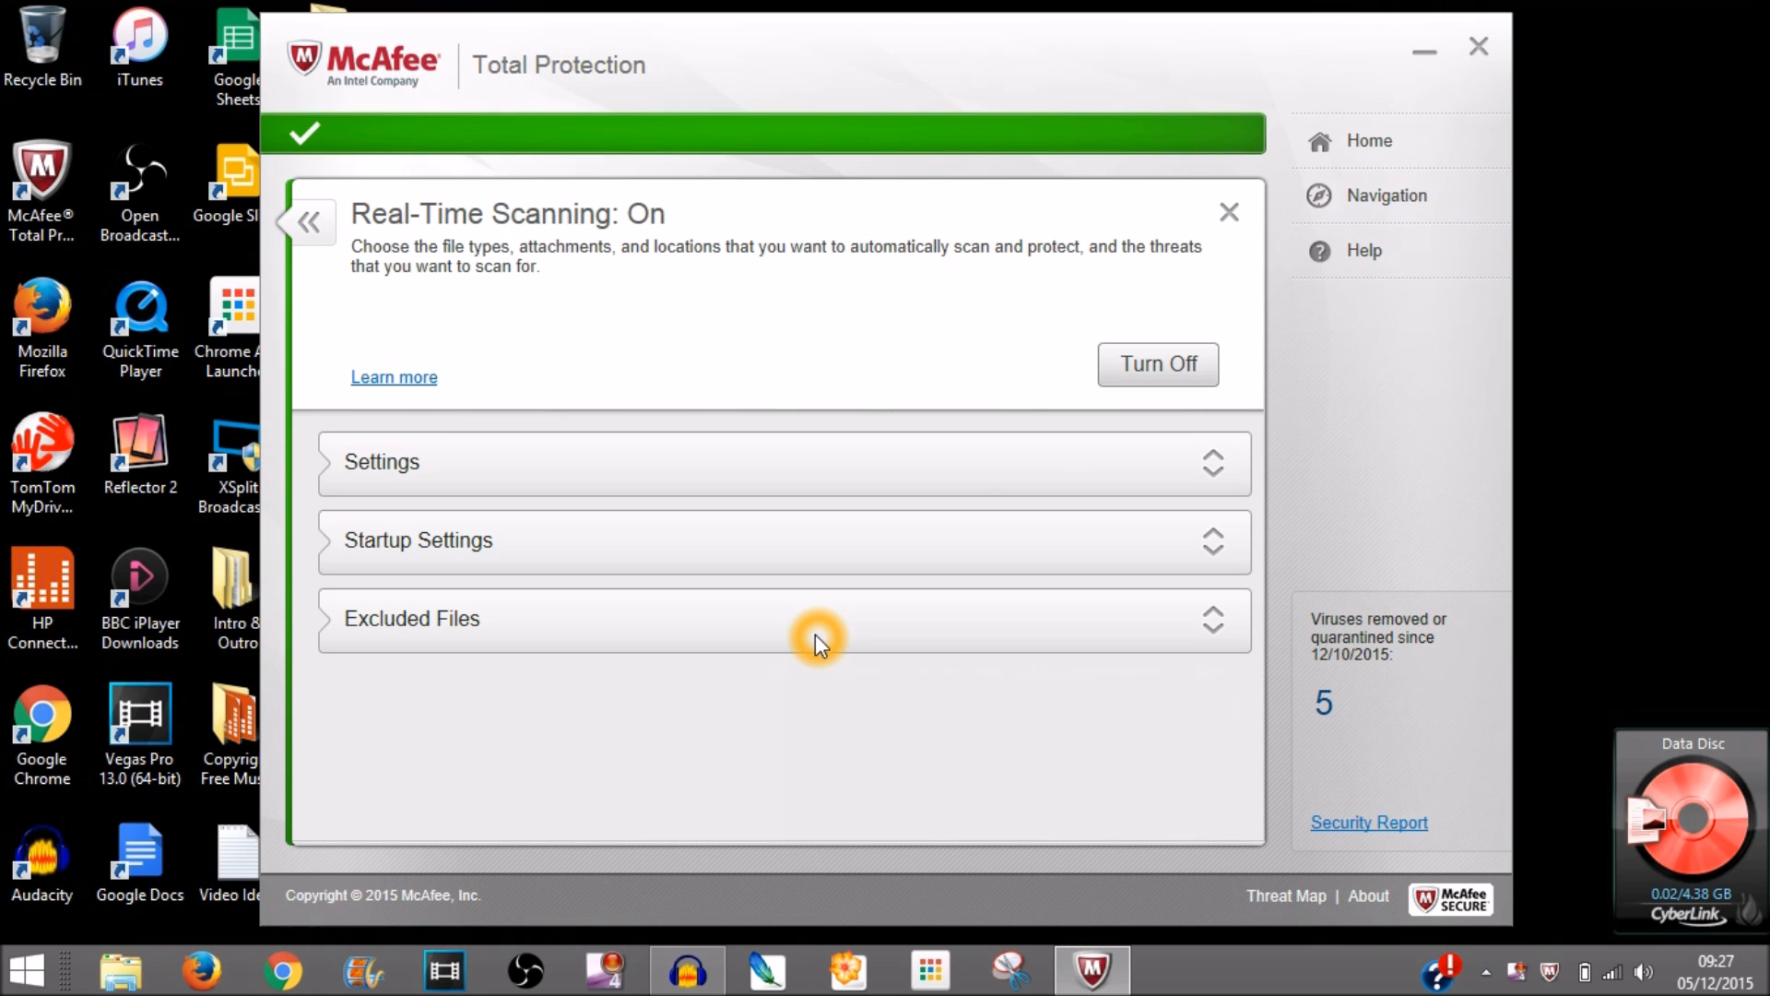
pyautogui.click(1156, 364)
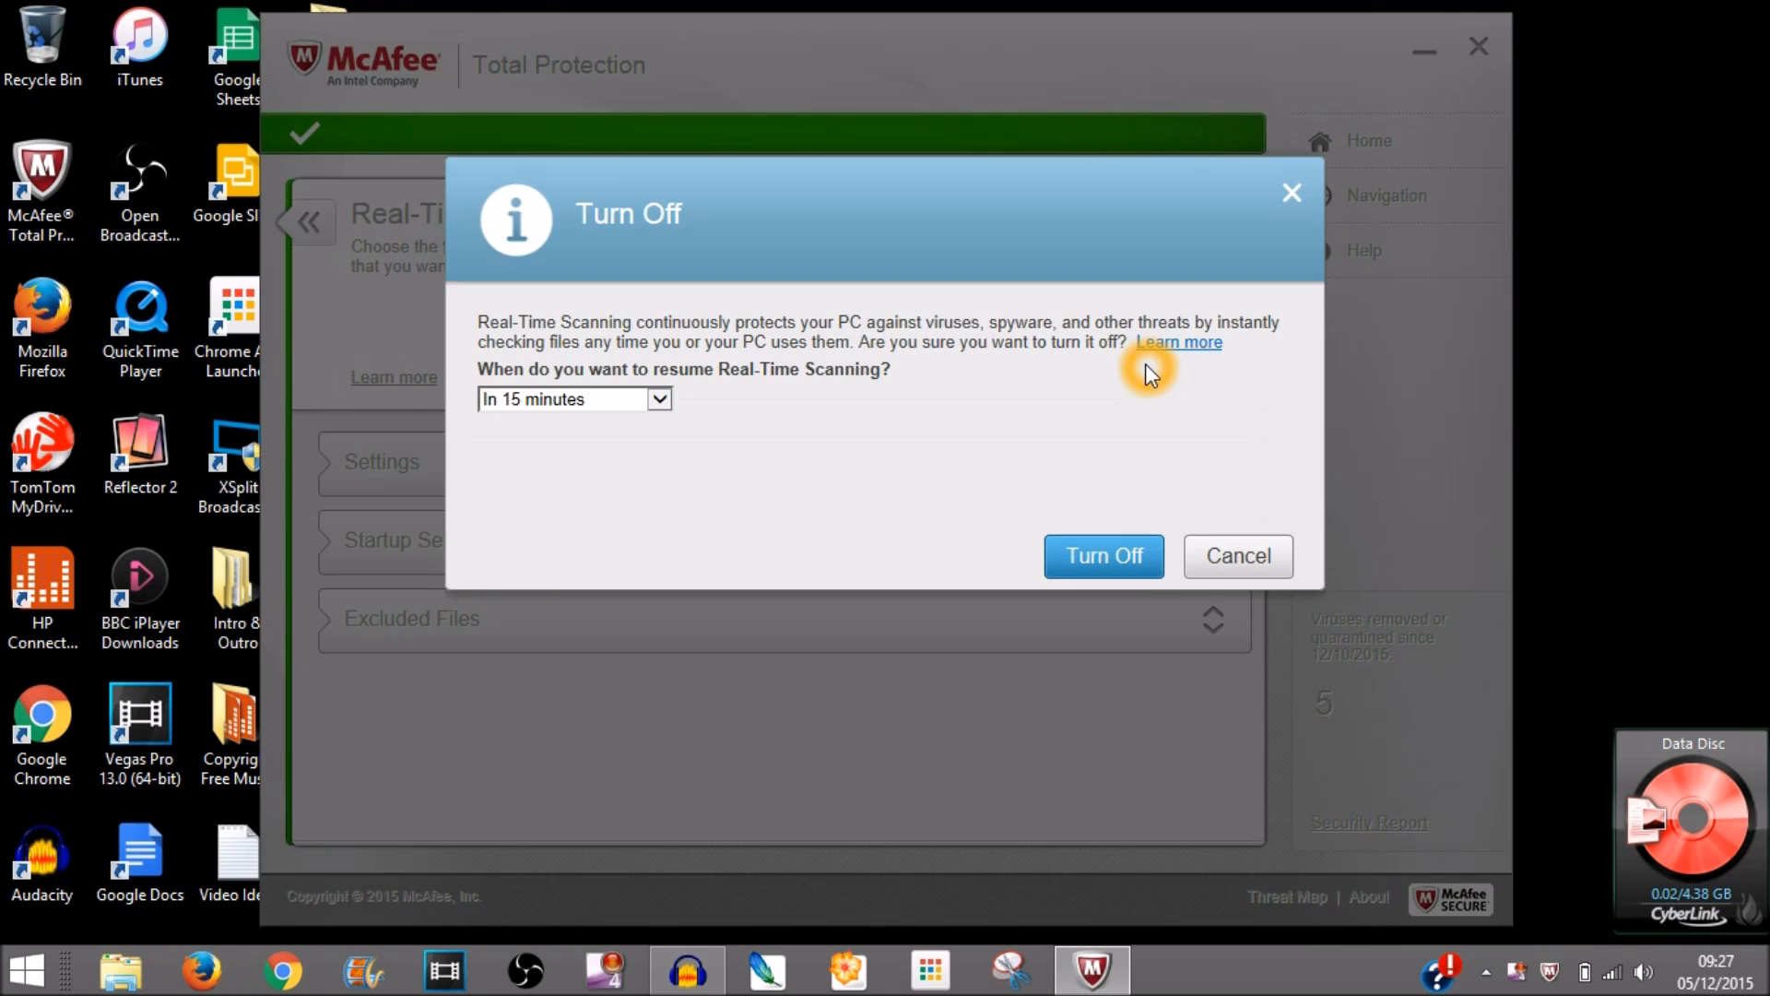
pyautogui.moveTo(670, 409)
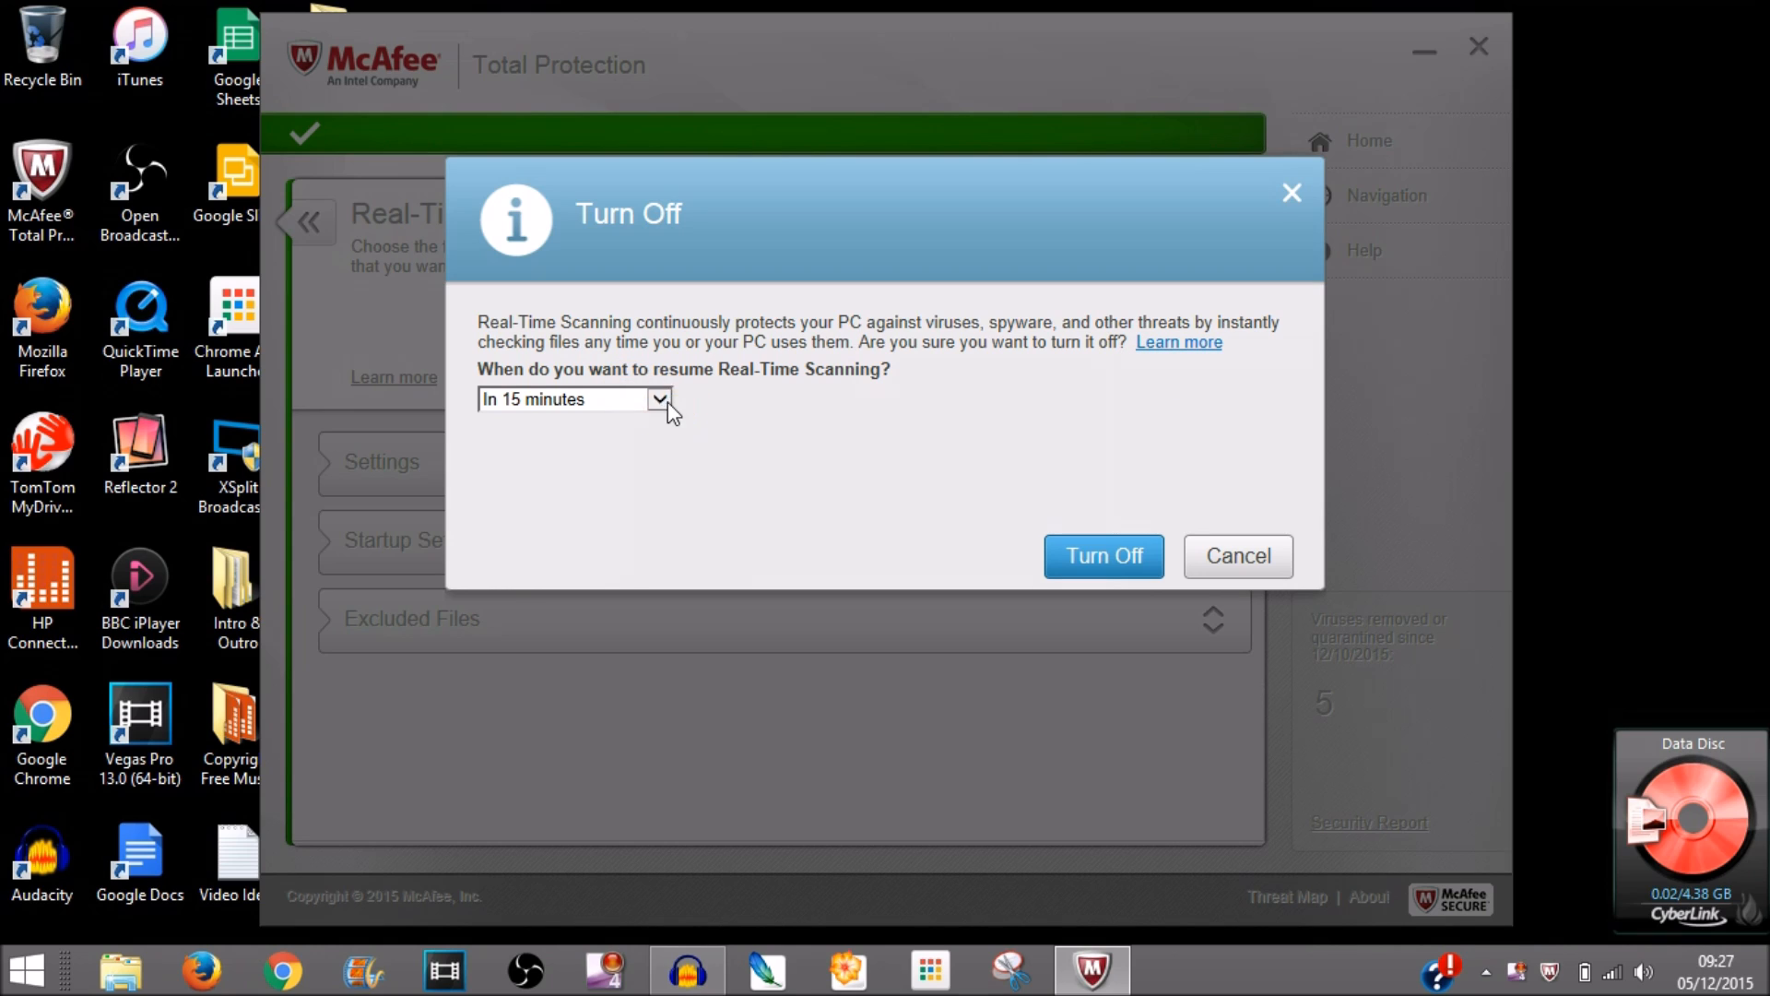
pyautogui.click(660, 398)
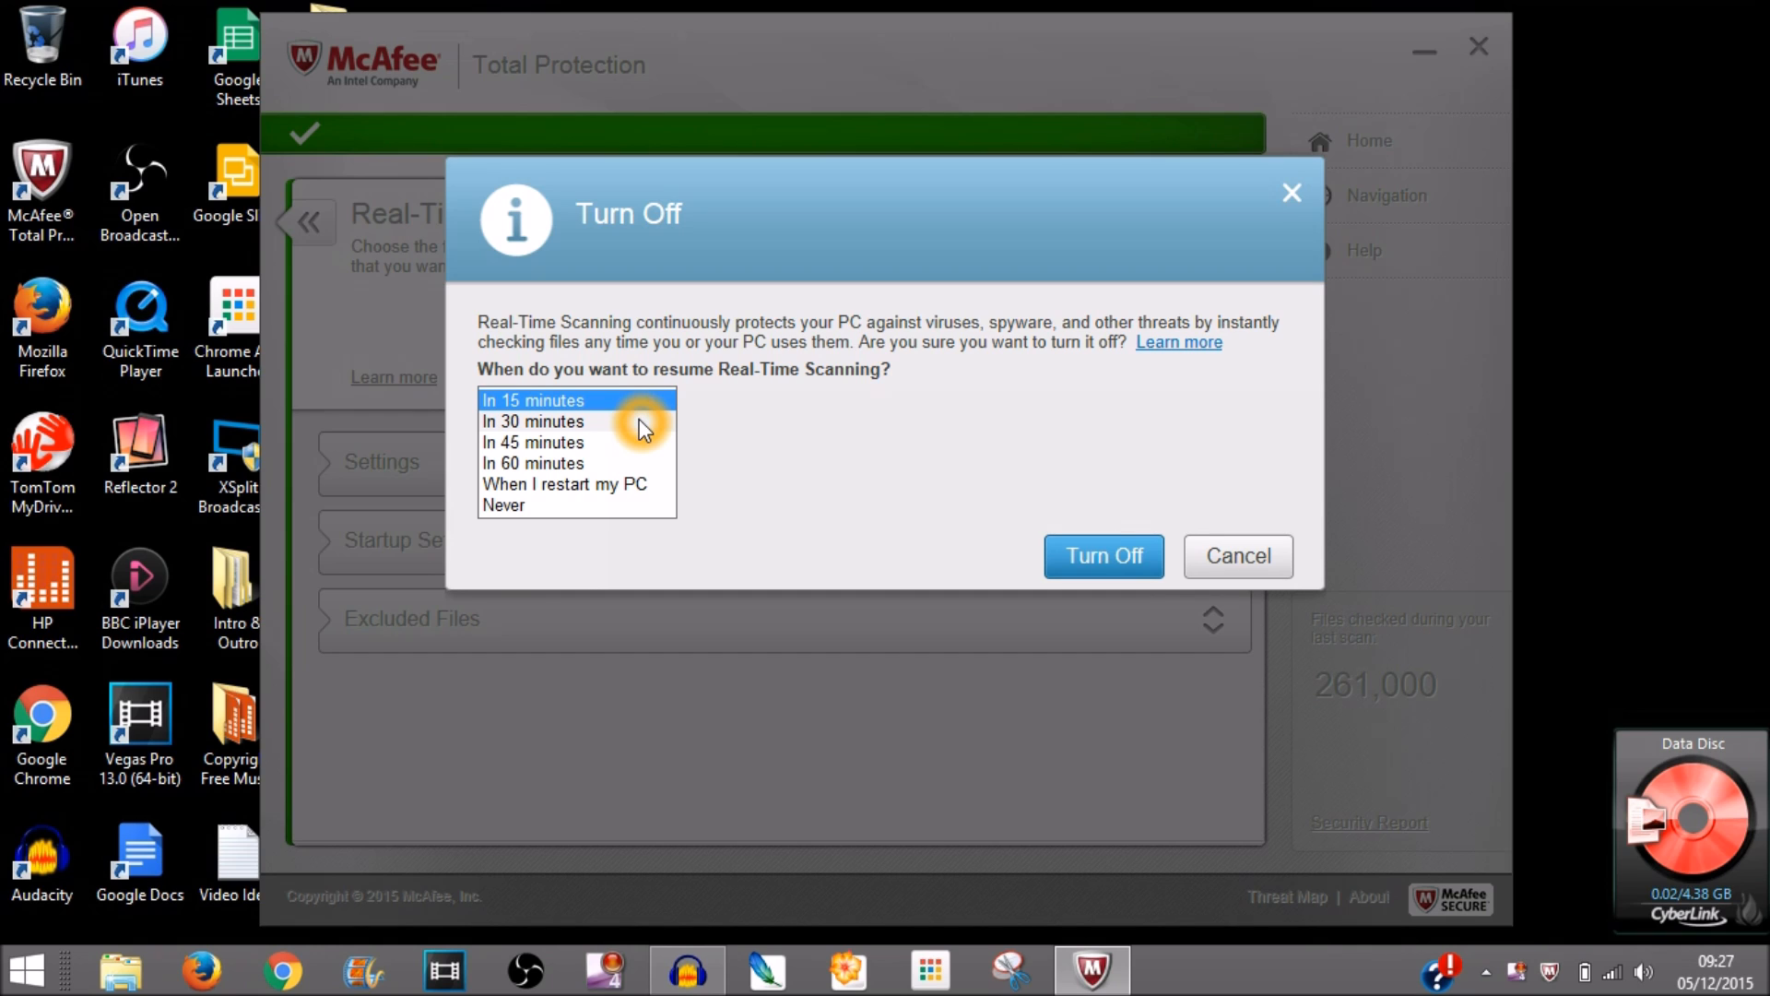
pyautogui.click(533, 421)
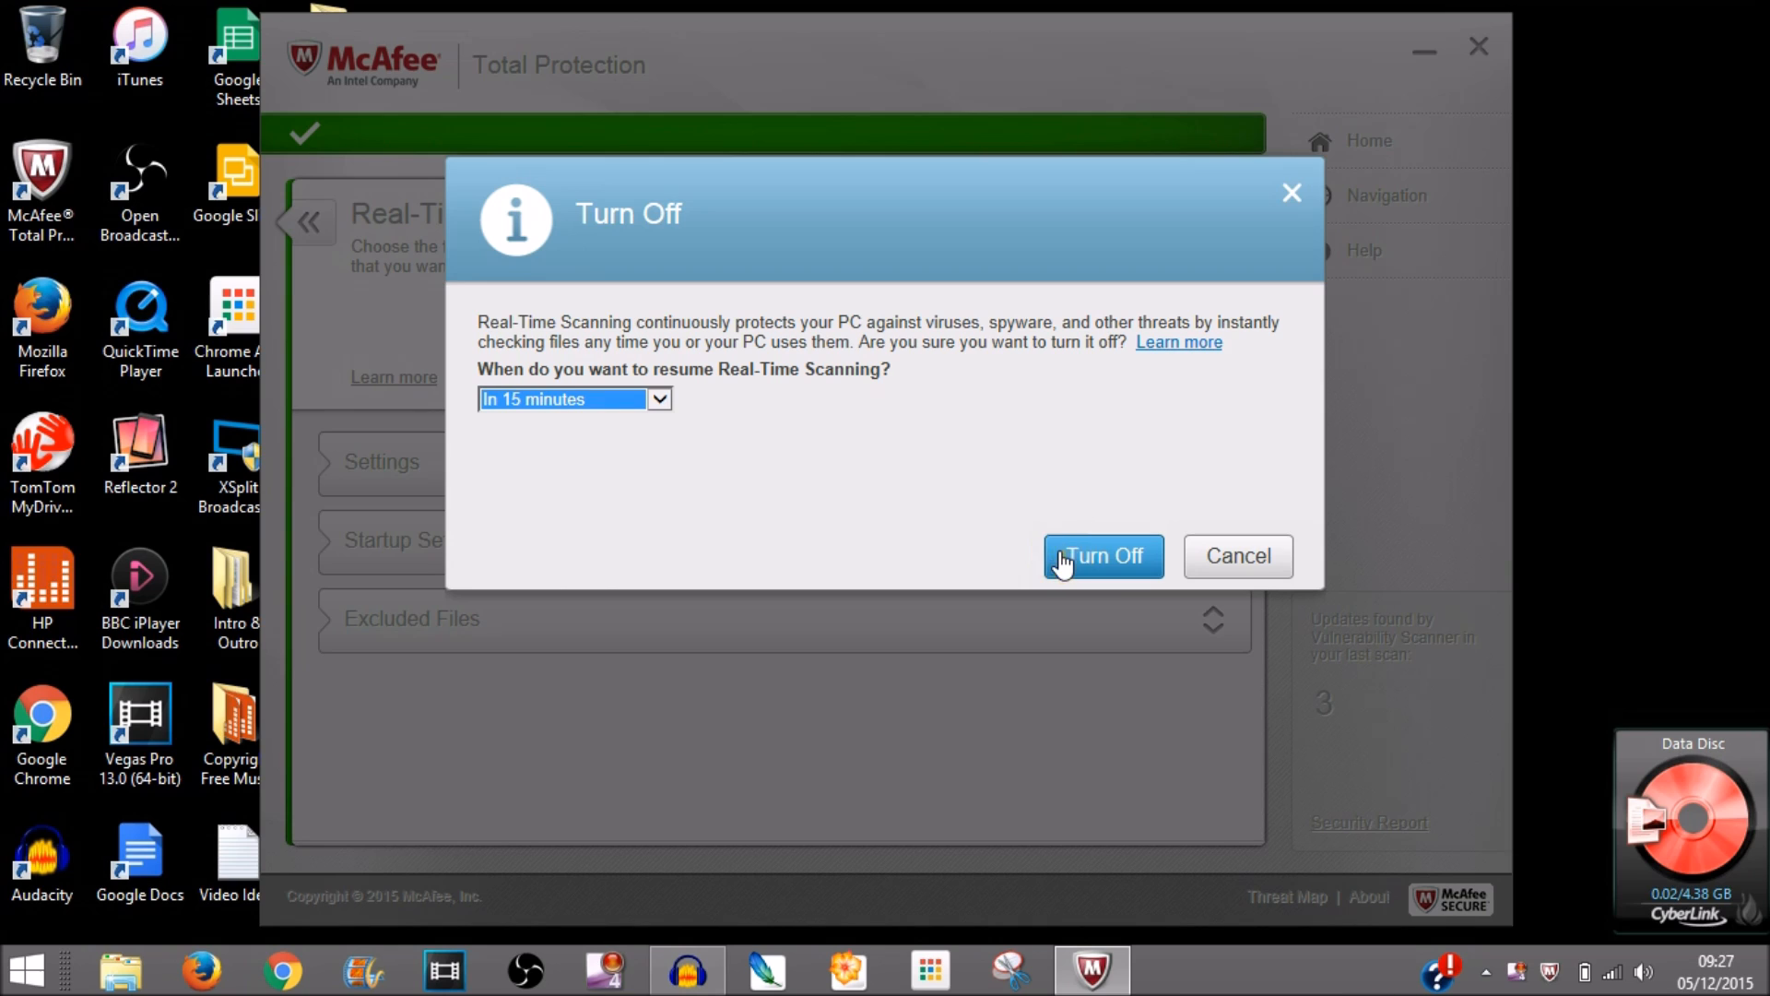
# Confirm turning Real-Time Scanning off, turn it back on, and finish with Done.
pyautogui.click(1101, 555)
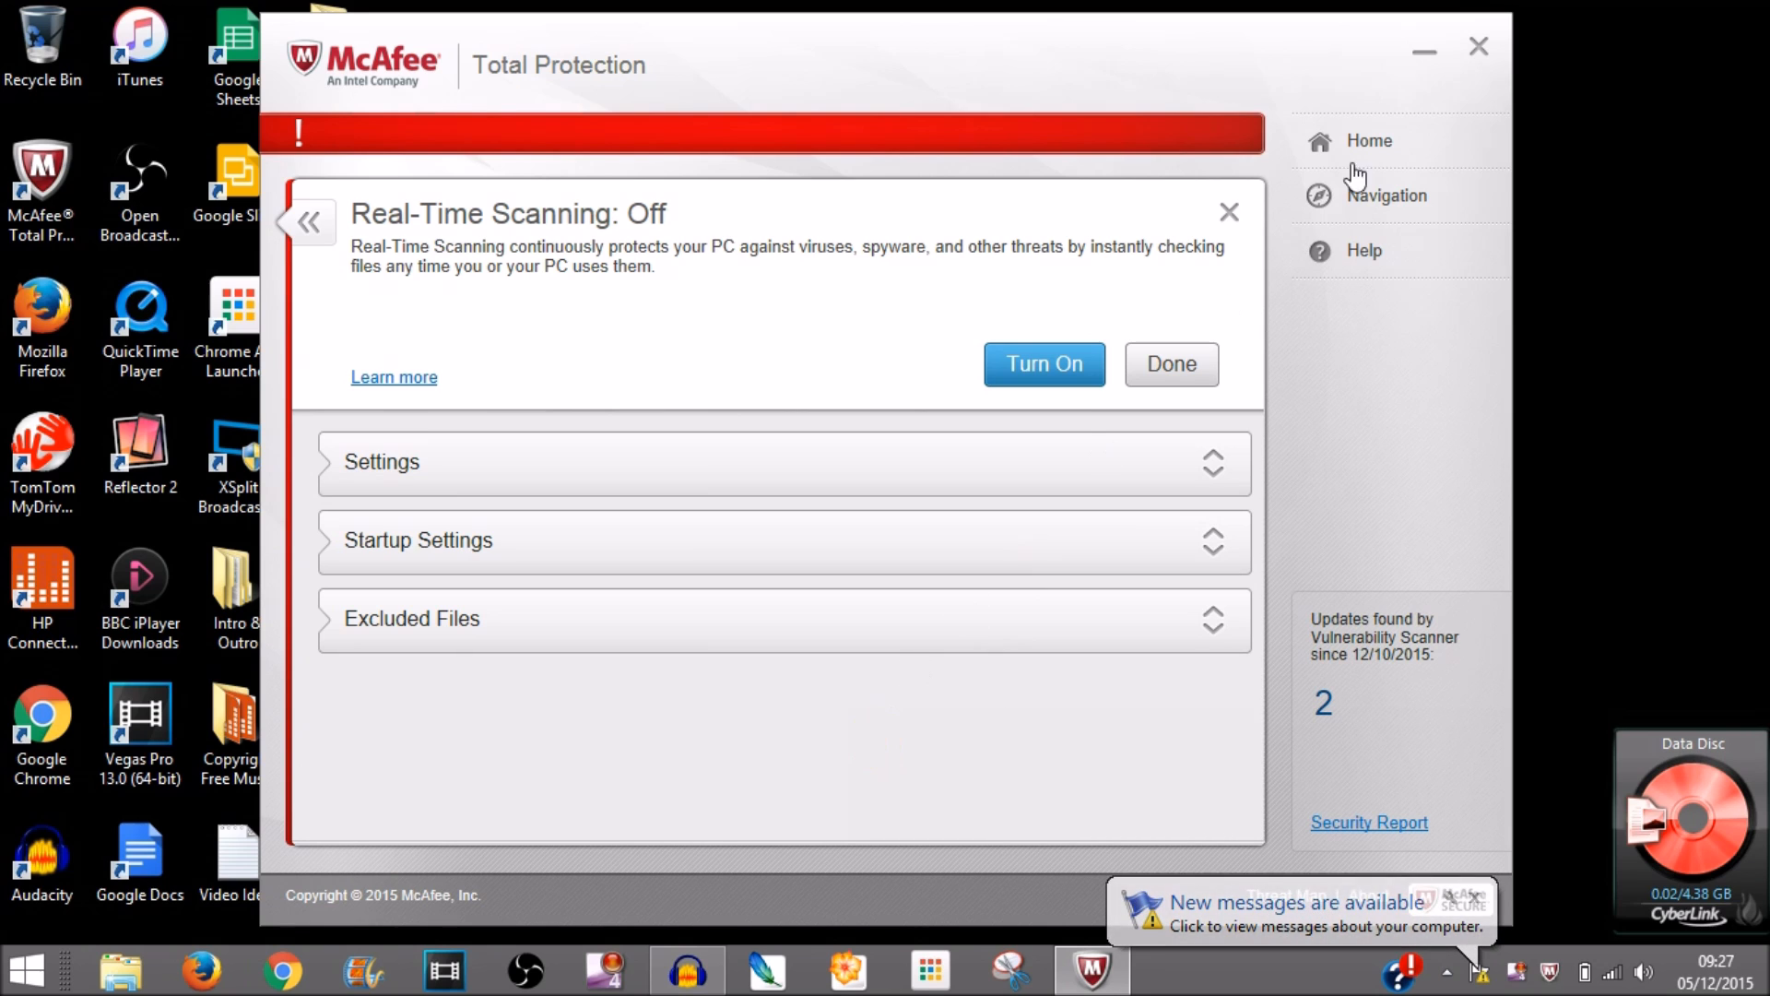
pyautogui.moveTo(1485, 54)
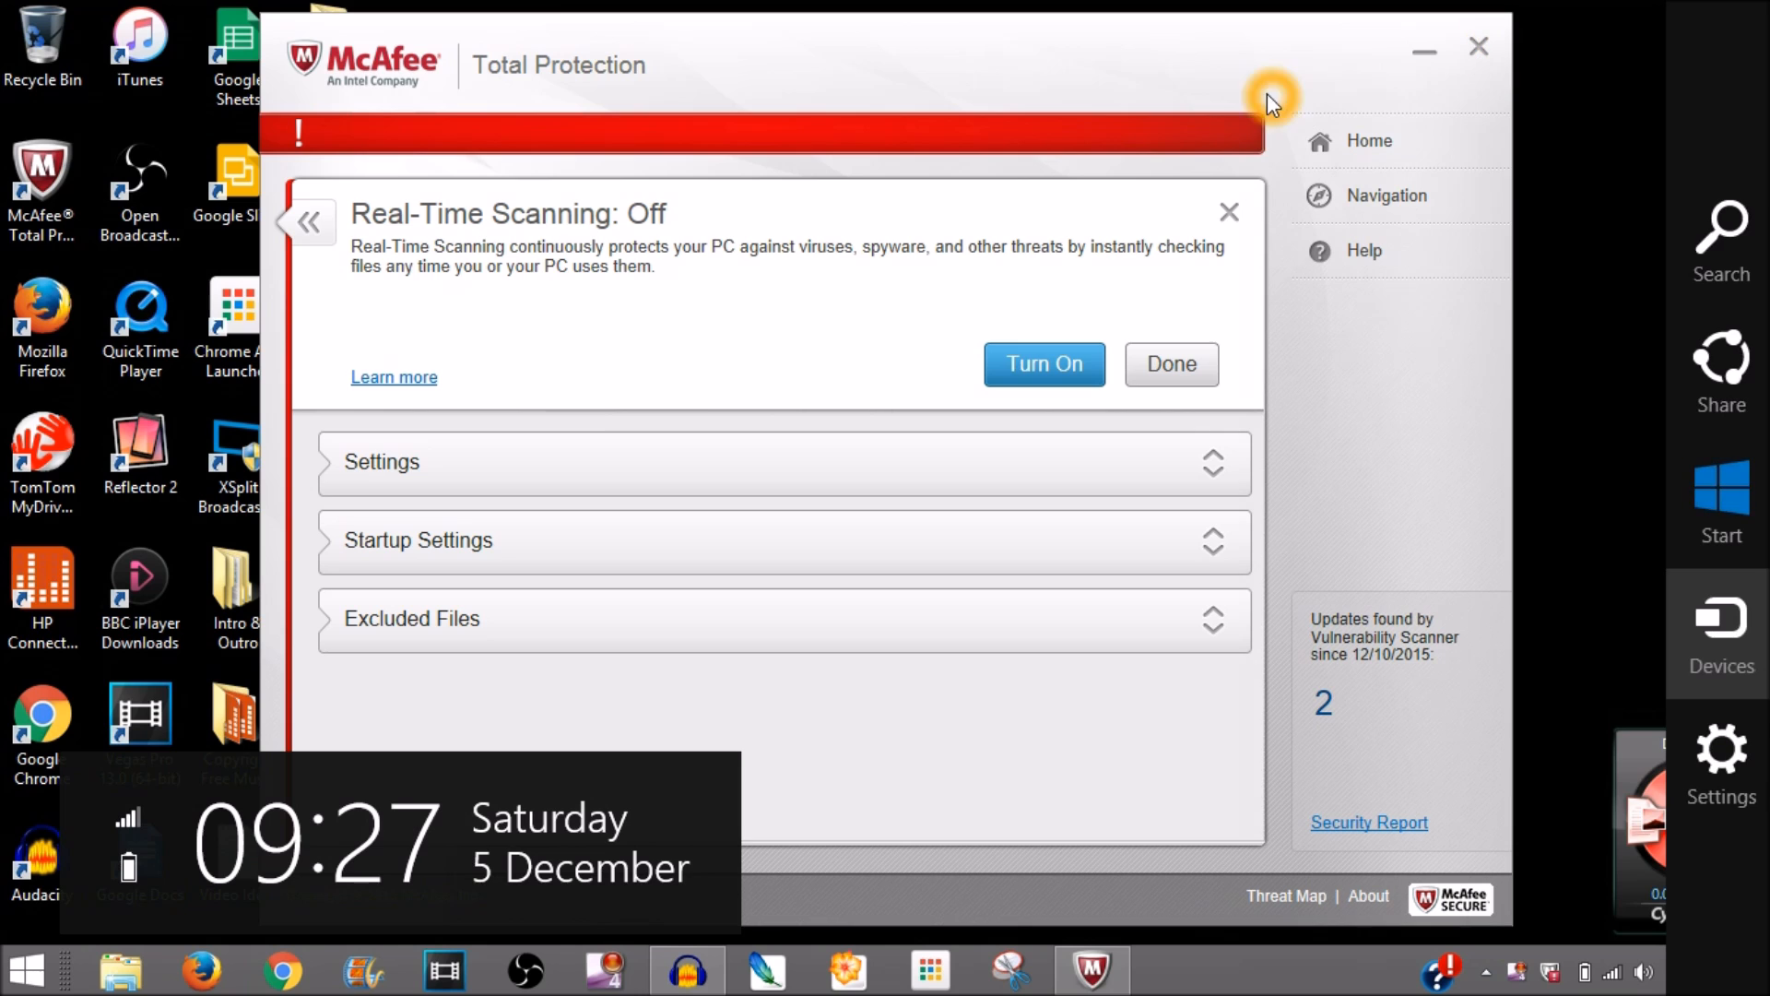
pyautogui.click(1041, 363)
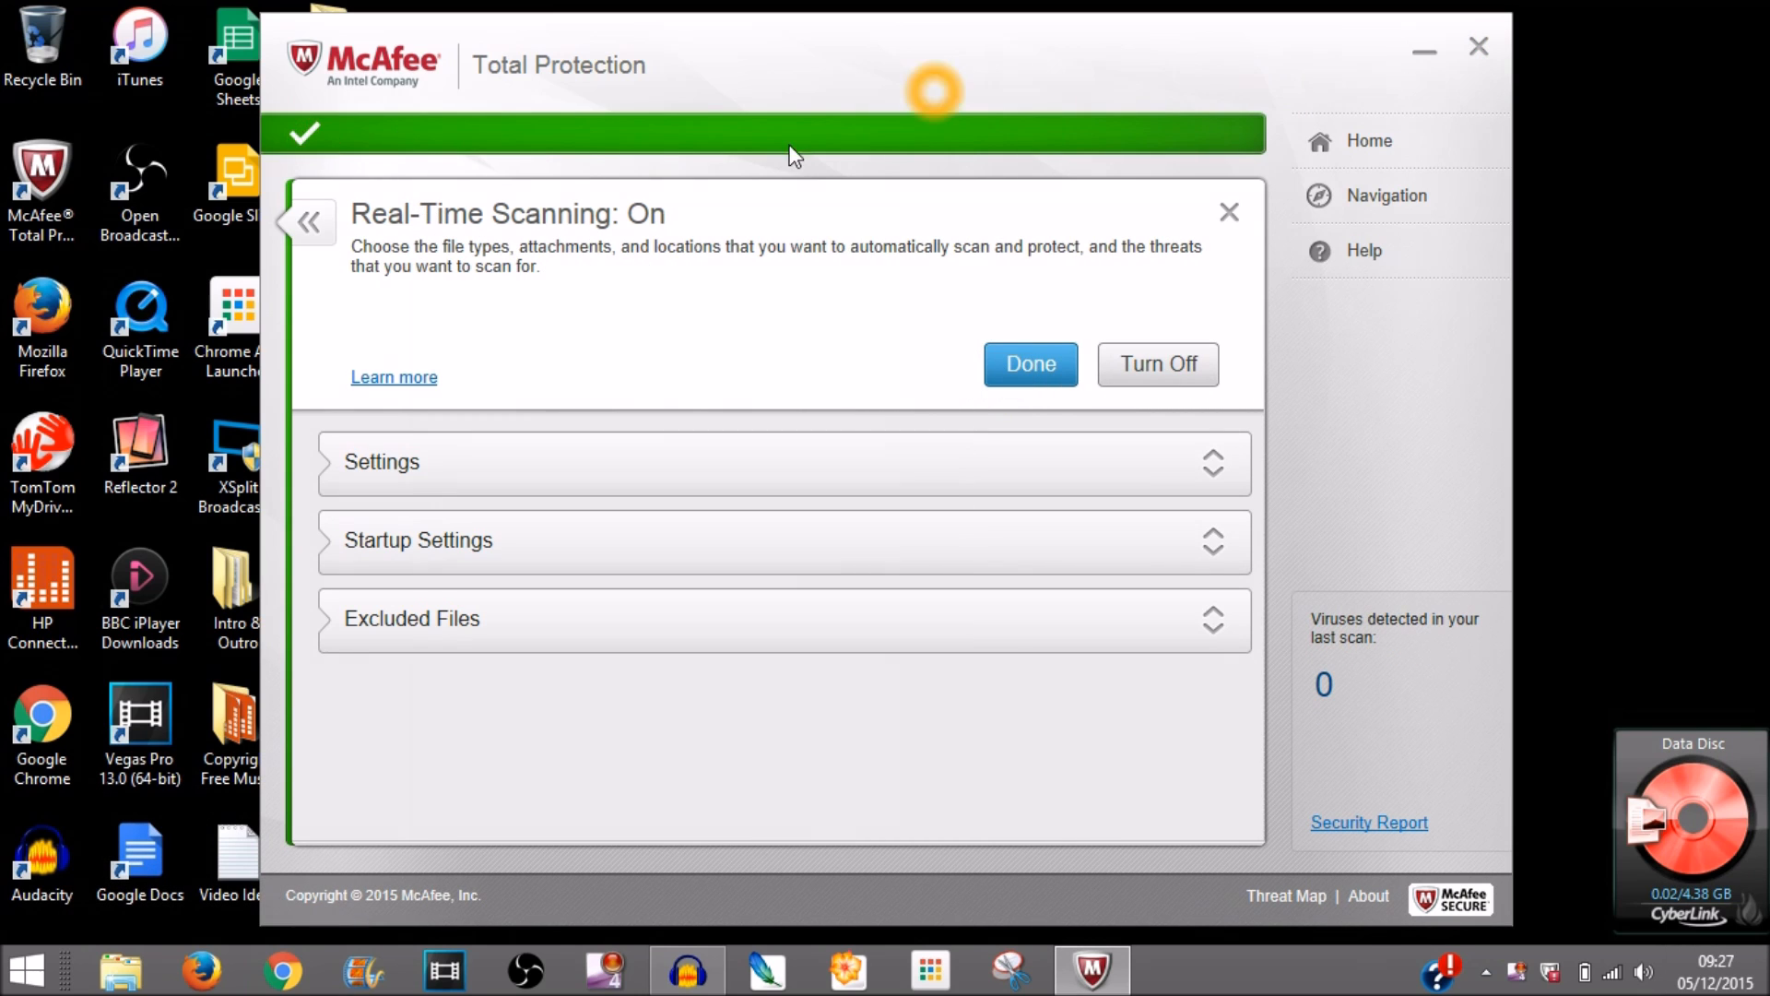
pyautogui.click(308, 221)
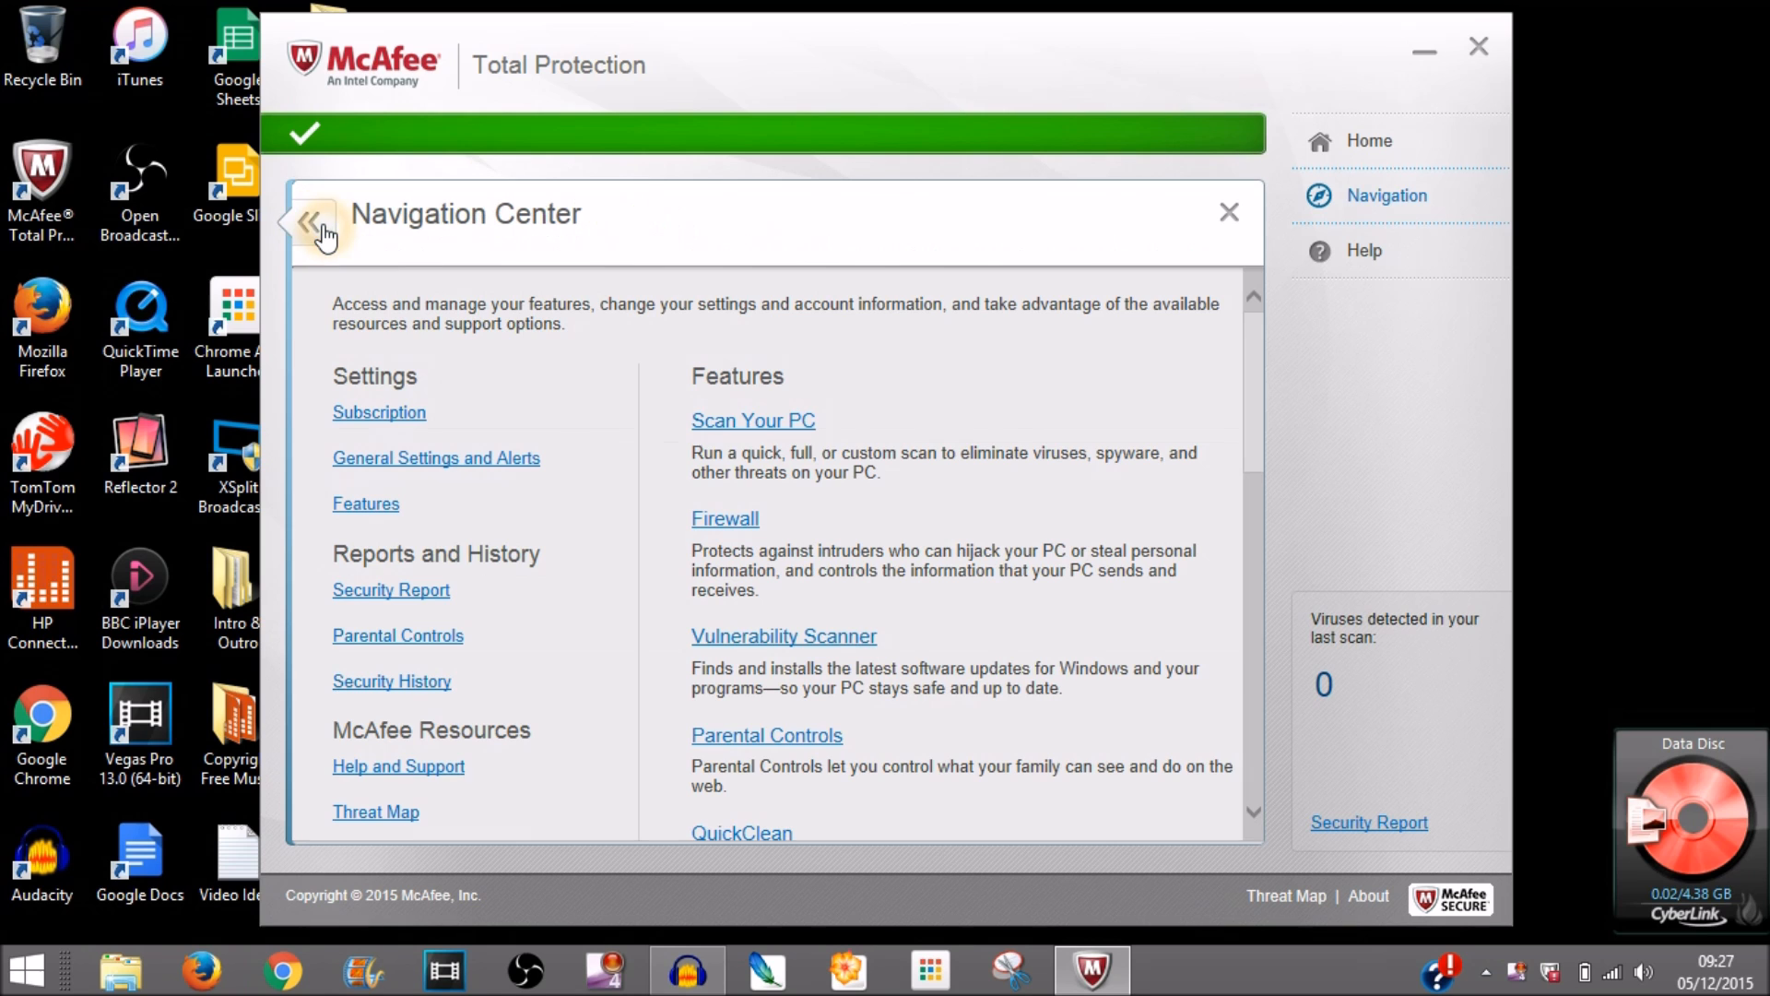
# Leave Navigation Center for the home screen showing Virus and Spyware Protection on.
pyautogui.click(1369, 140)
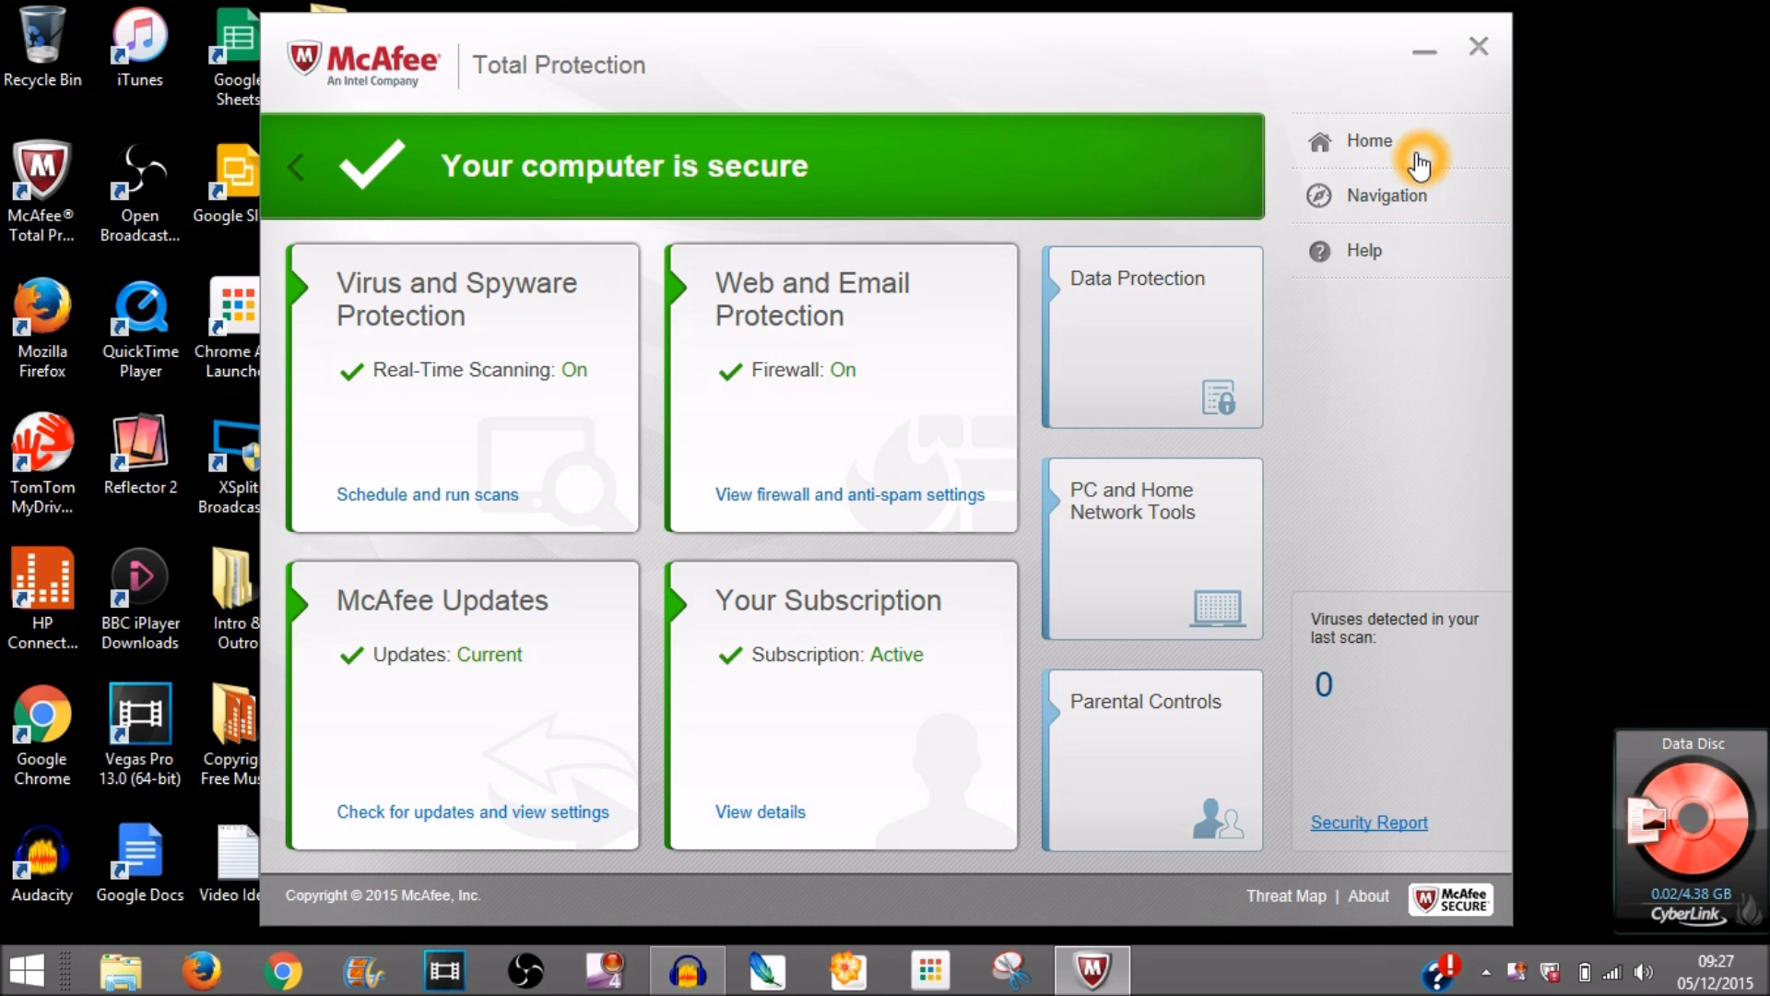
pyautogui.click(1367, 140)
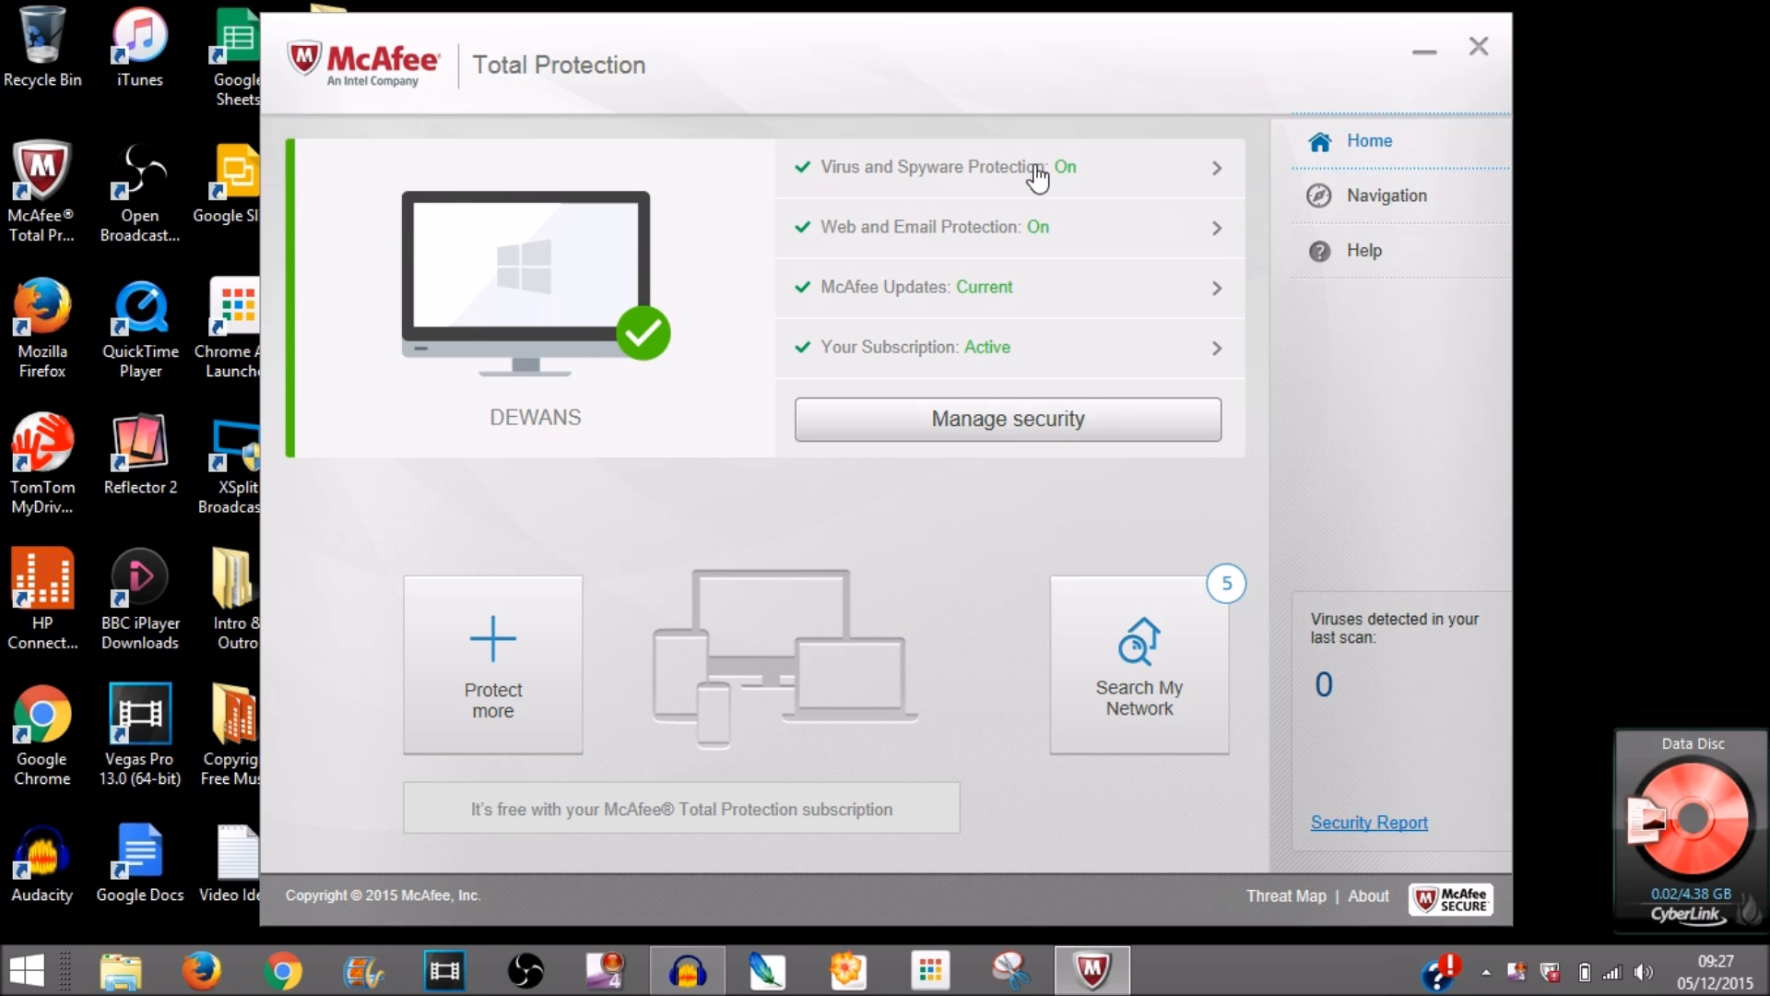
pyautogui.moveTo(1045, 257)
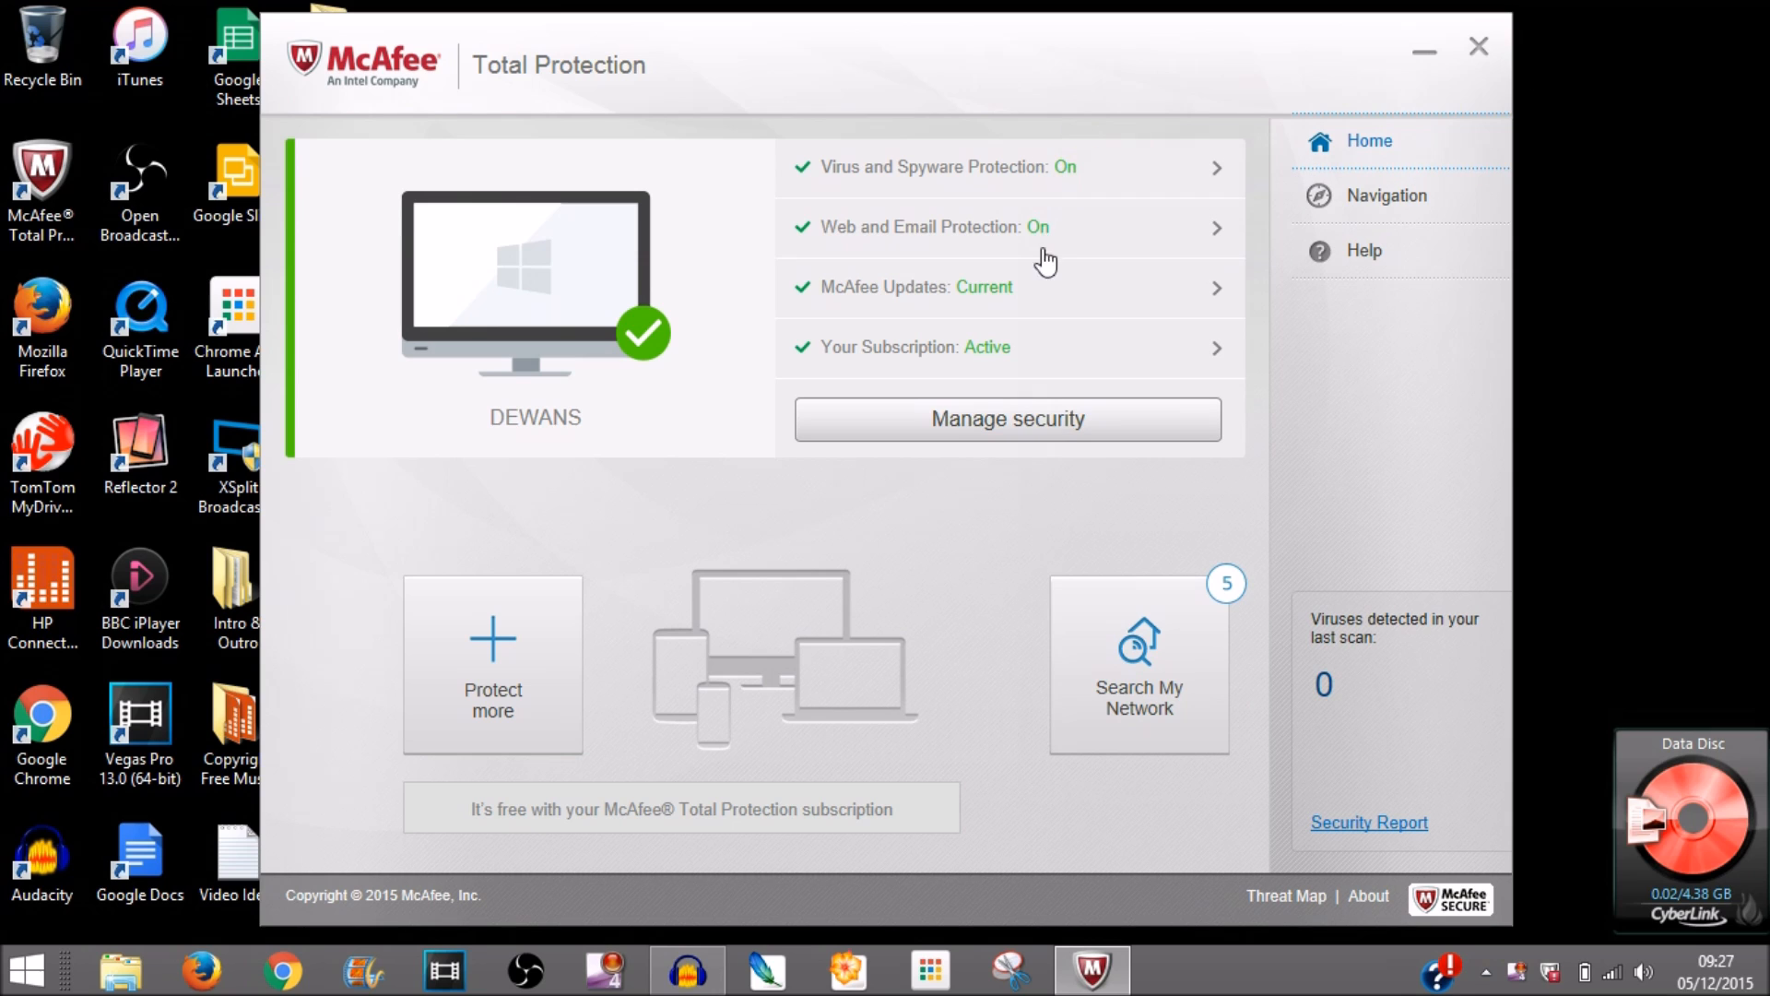
pyautogui.moveTo(1035, 275)
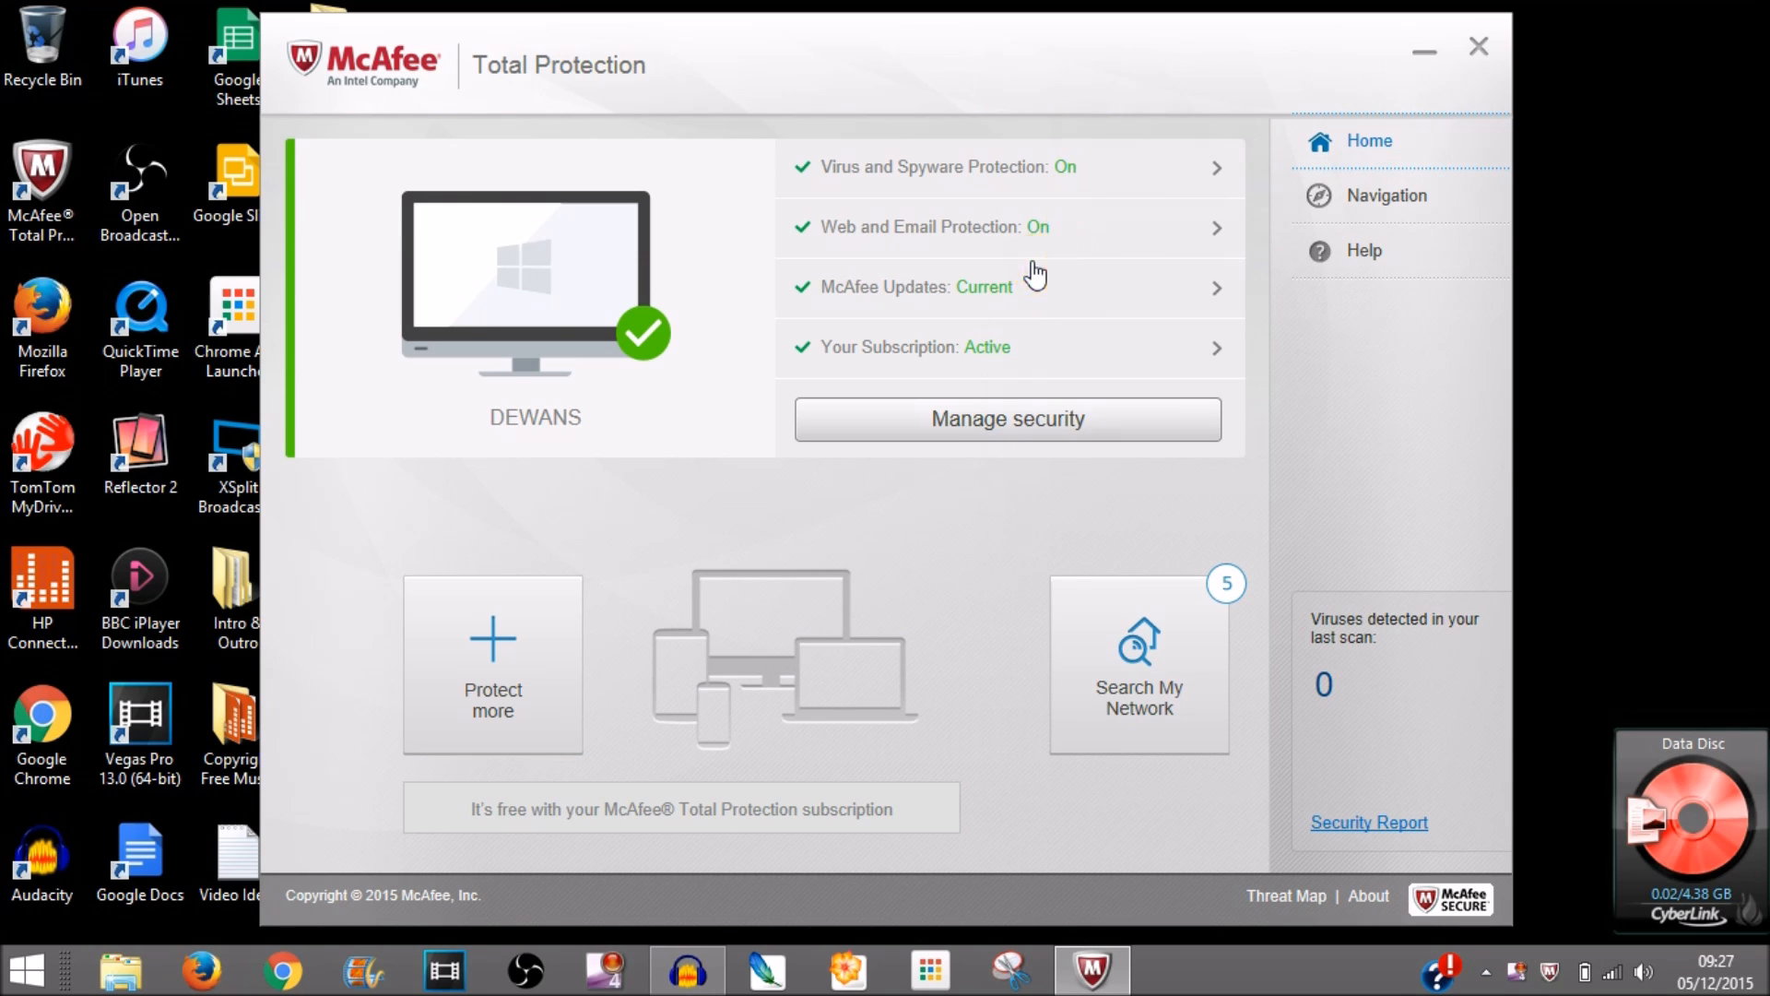
pyautogui.moveTo(1477, 48)
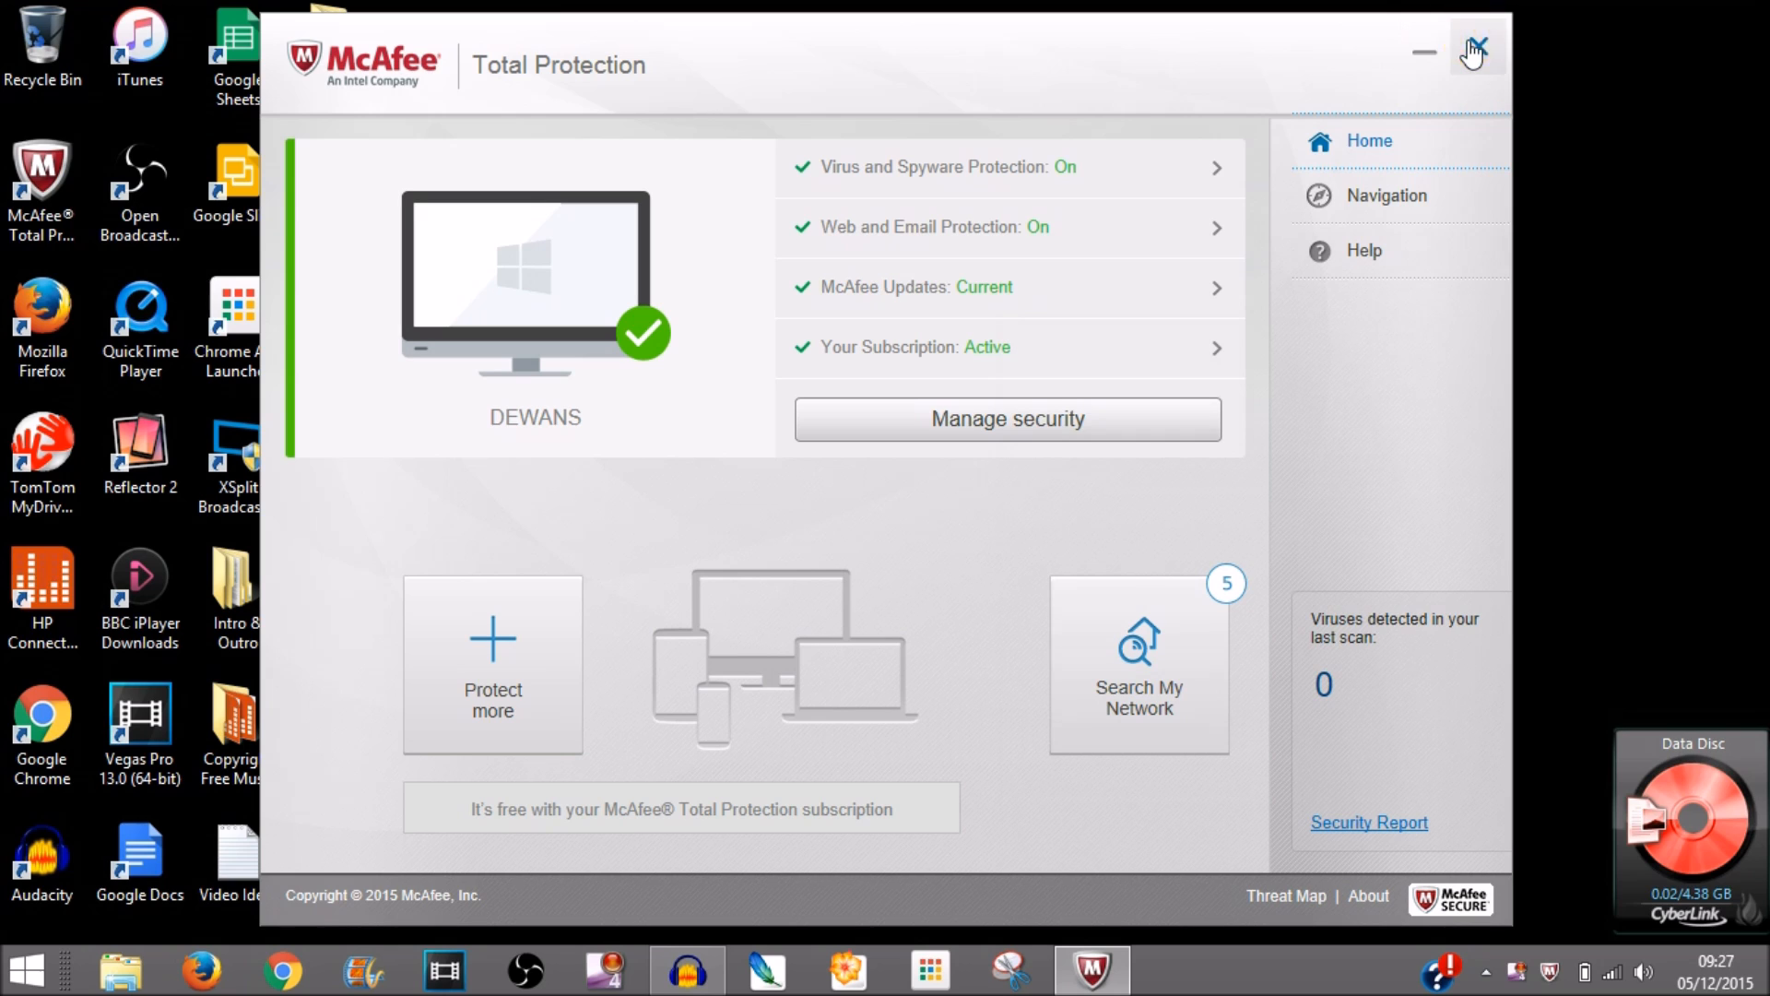